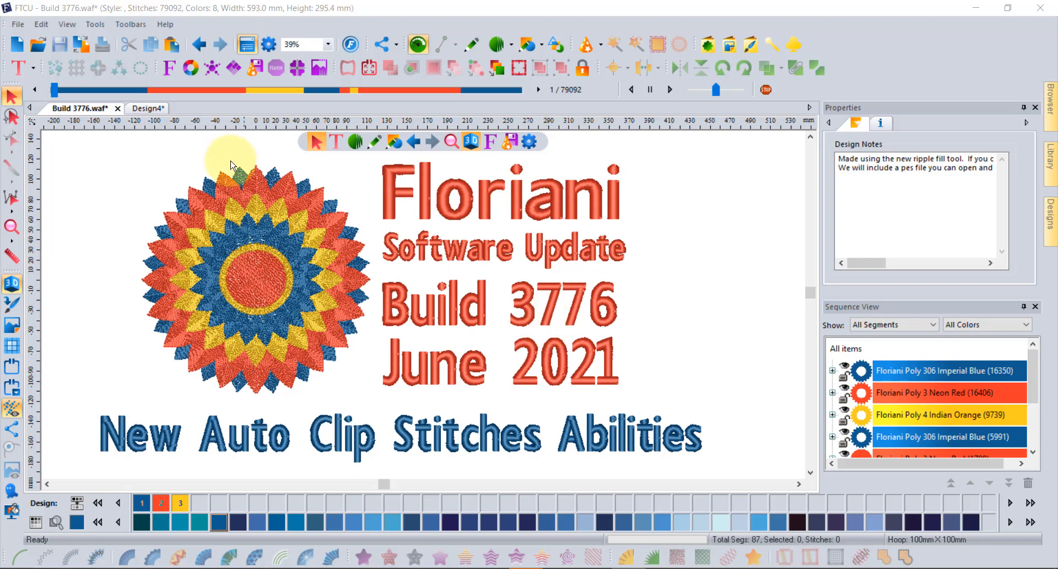
Bring up the Design4 document showing the three overlapping filled ellipses.
left_click(136, 108)
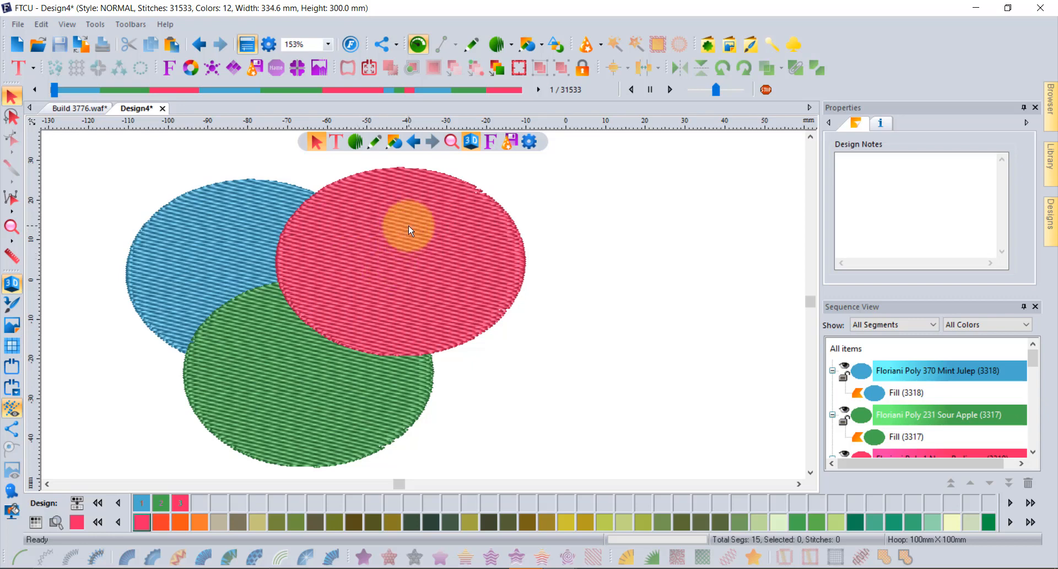
mouse_move(337, 433)
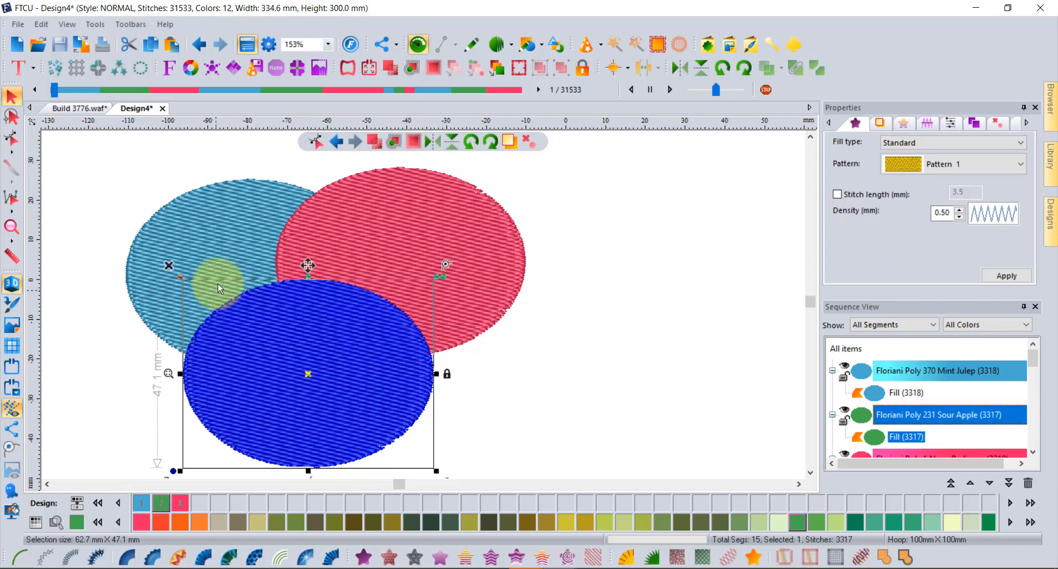
mouse_move(233, 254)
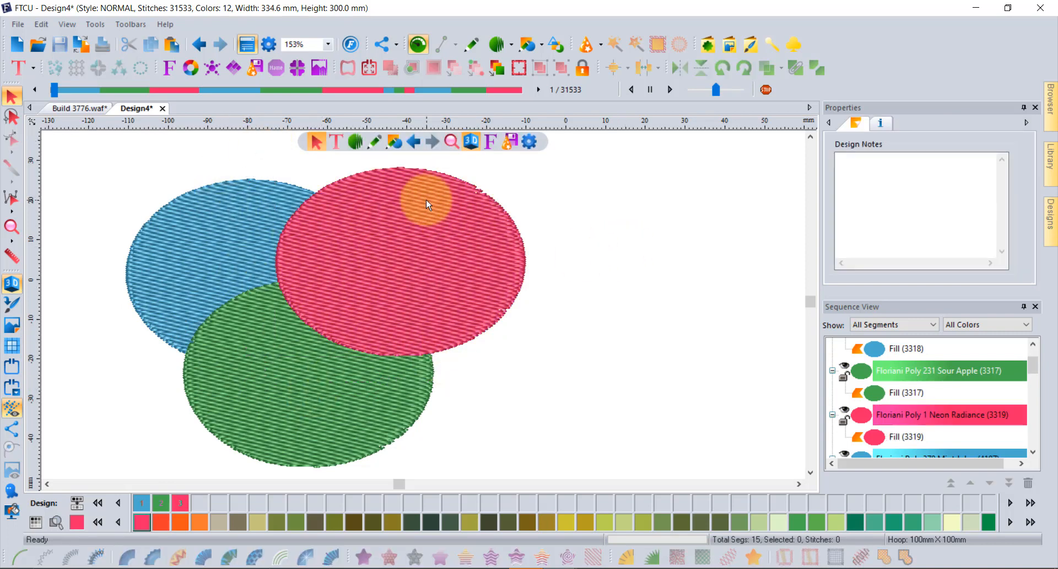
mouse_move(423, 200)
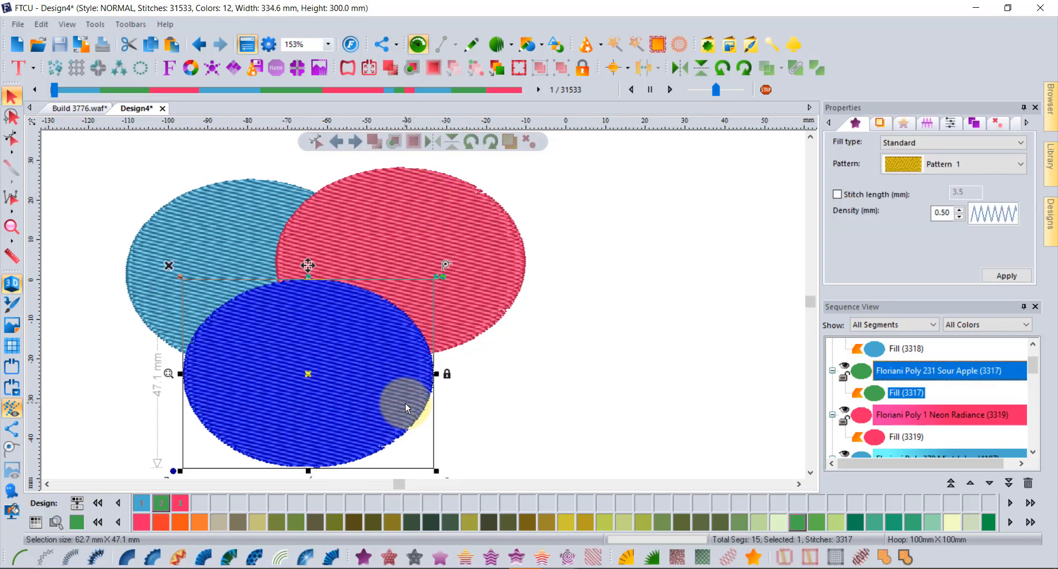
Remove the stitches hidden beneath the green ellipse with a 0.5 mm allowed overlap.
right_click(404, 408)
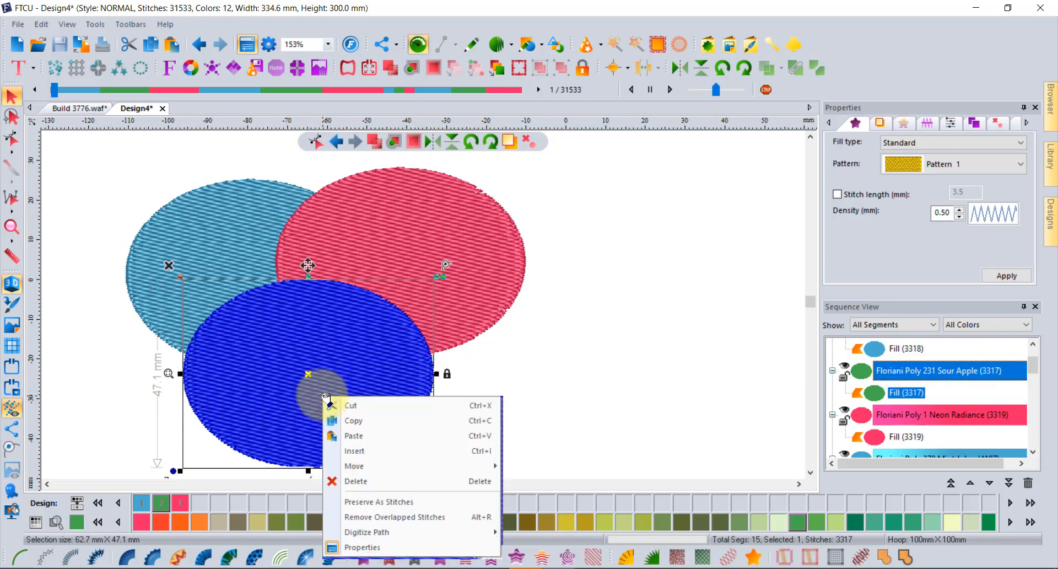
mouse_move(395, 517)
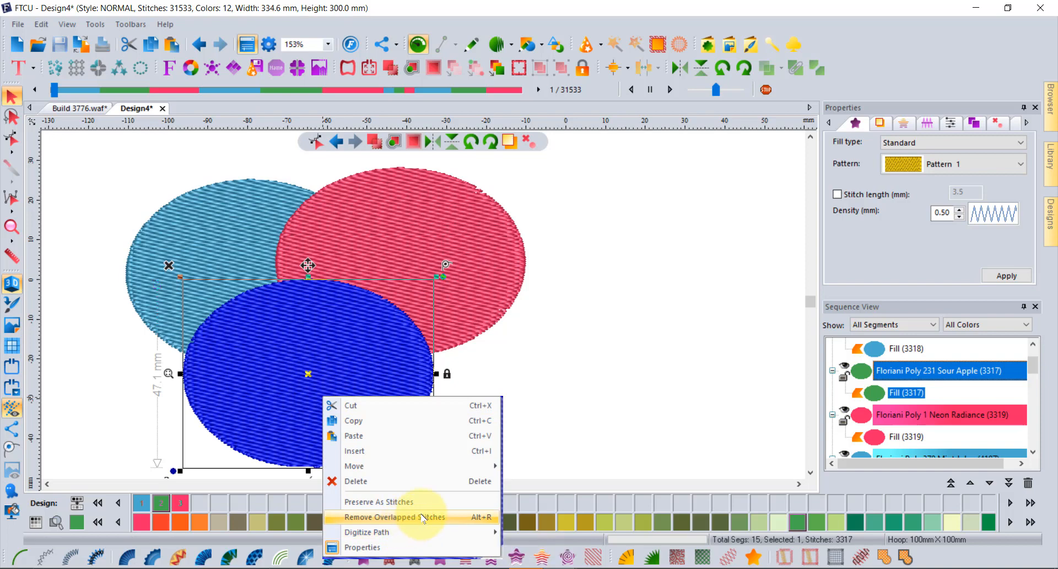
left_click(396, 517)
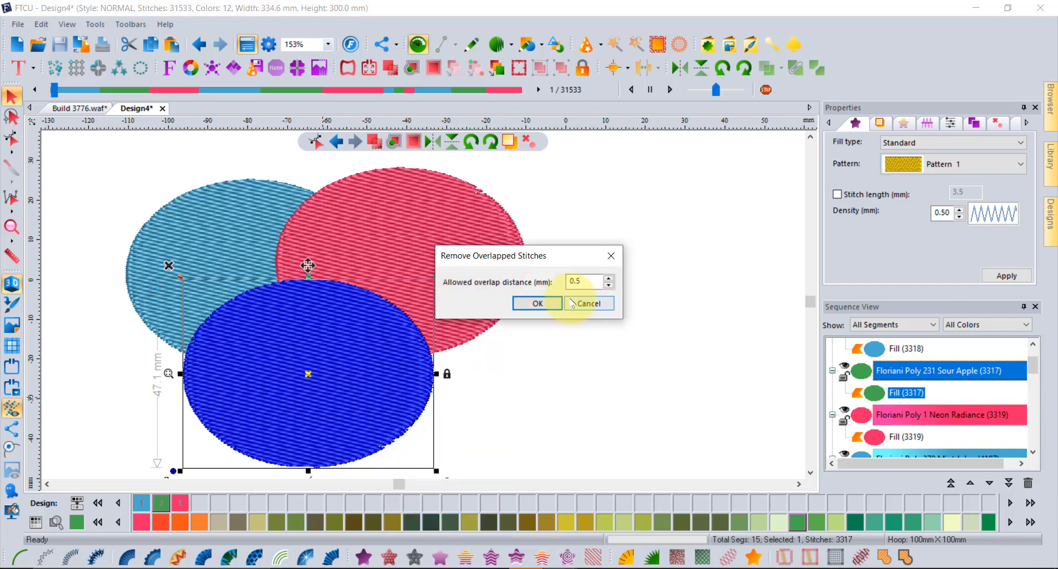
left_click(537, 303)
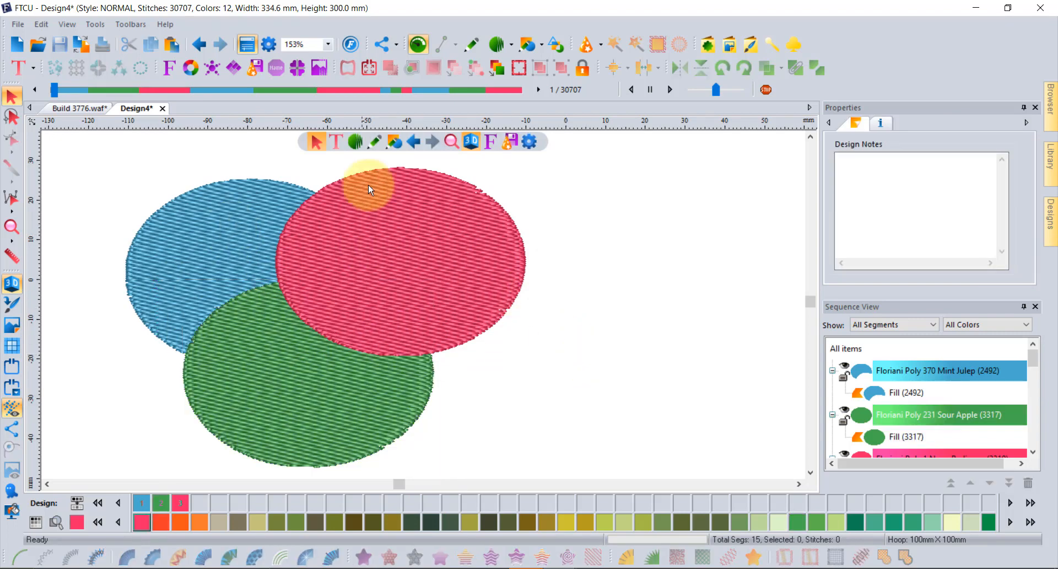
Remove the blue and green stitches covered by the red ellipse, keeping the default overlap distance.
left_click(398, 260)
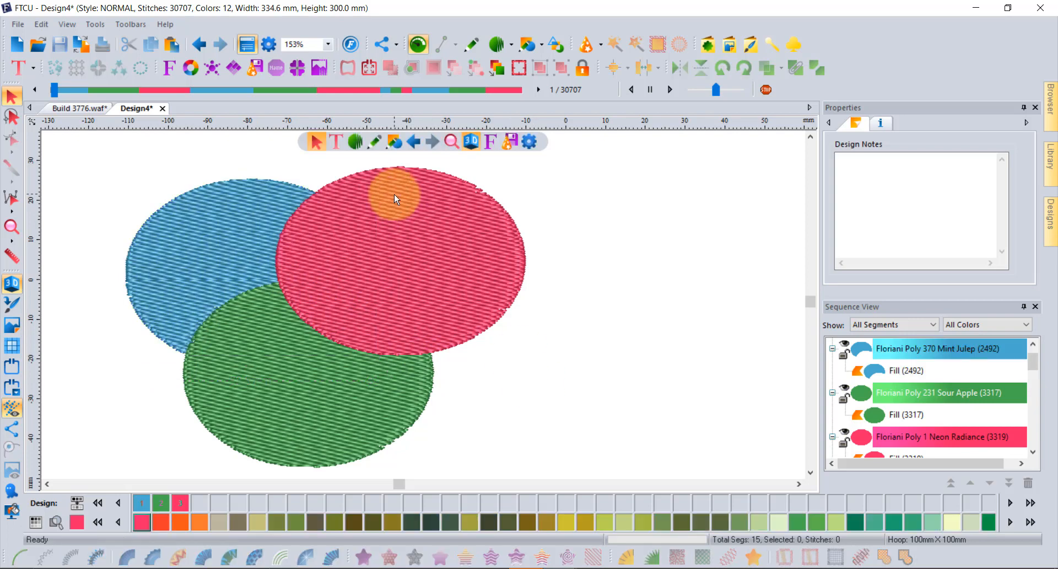
left_click(395, 196)
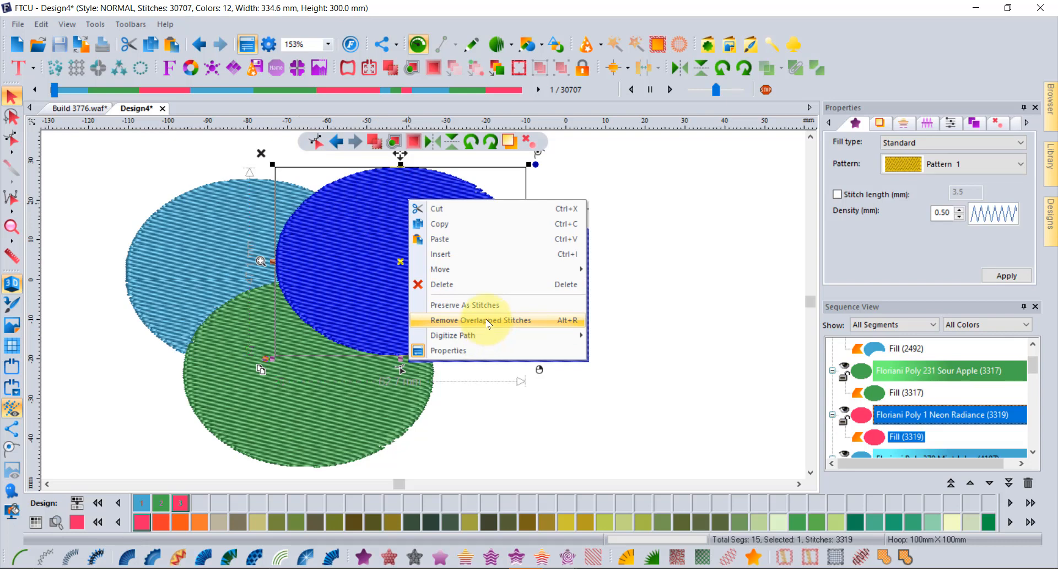
left_click(479, 320)
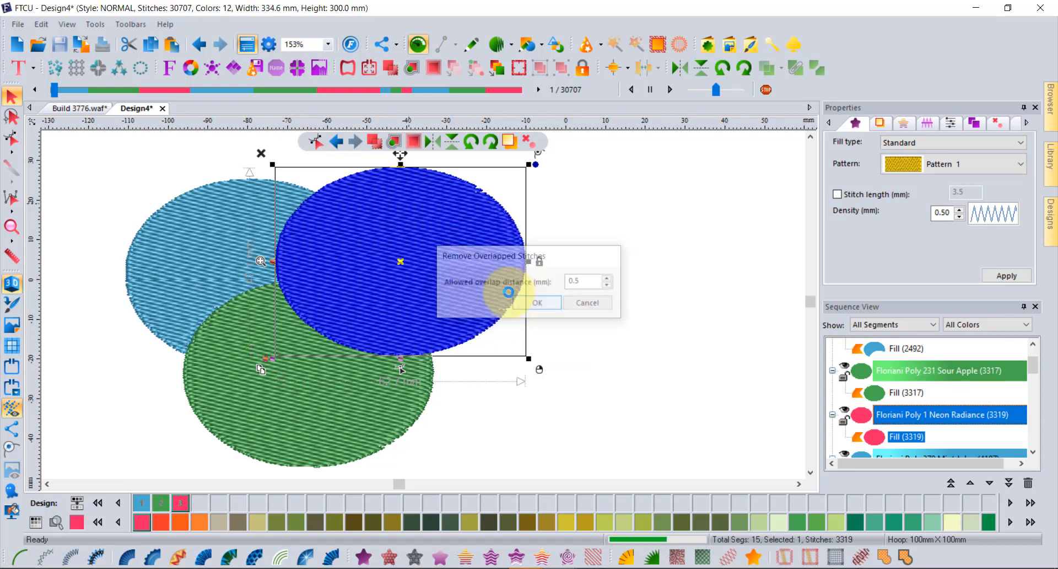
left_click(537, 302)
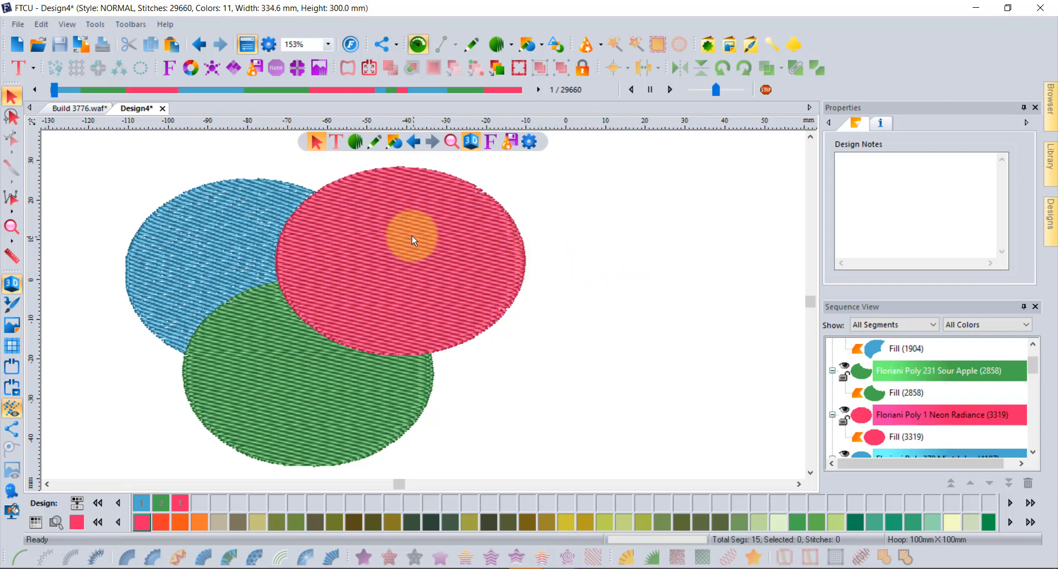
mouse_move(203, 229)
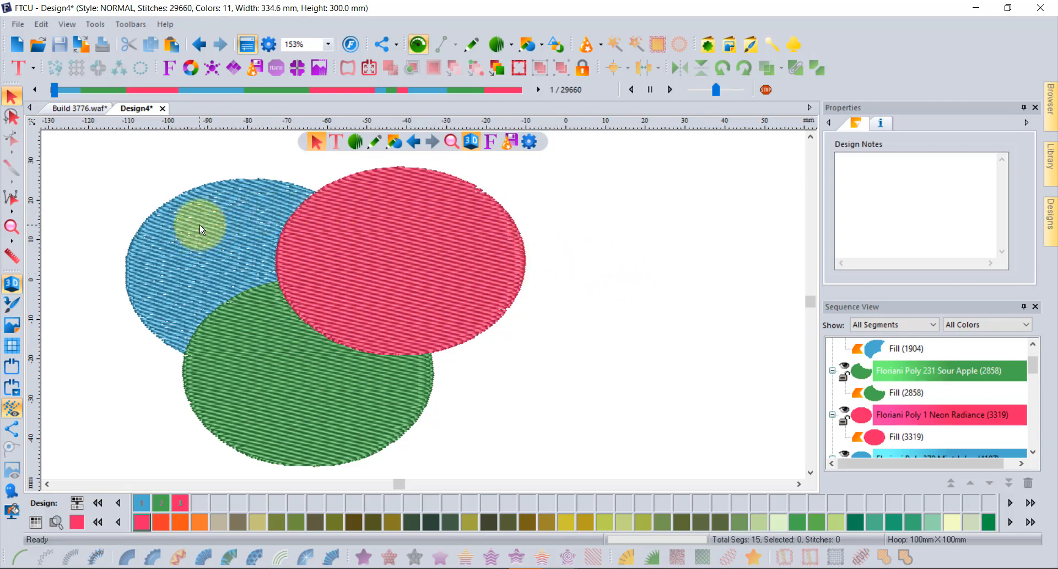
Move the blue ellipse to the upper left, exposing its 2,335-stitch crescent shape.
left_click(203, 229)
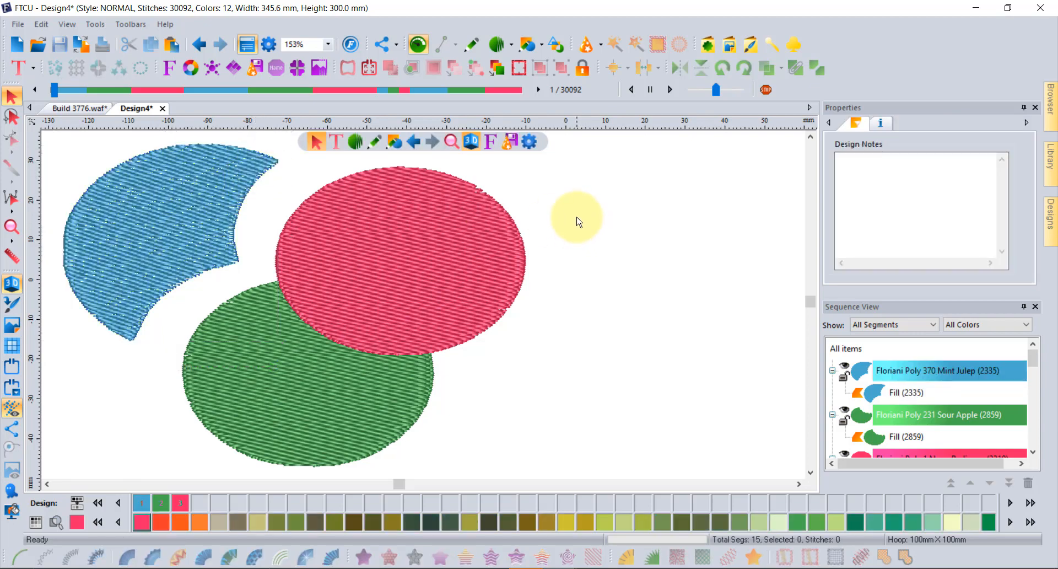
left_click(199, 45)
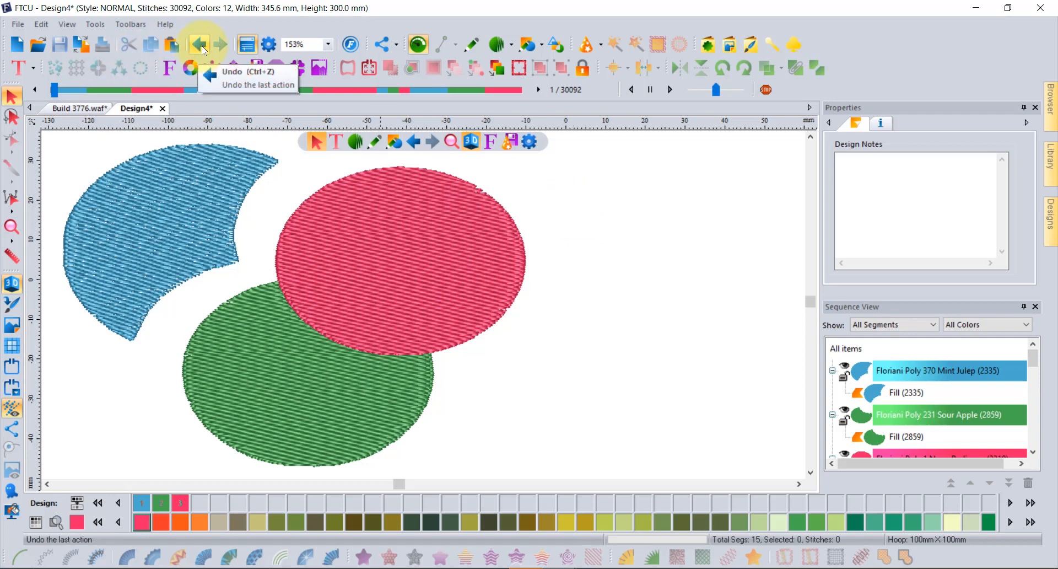
Undo the move and both overlap removals, restoring the blue ellipse to 3,318 stitches.
left_click(200, 44)
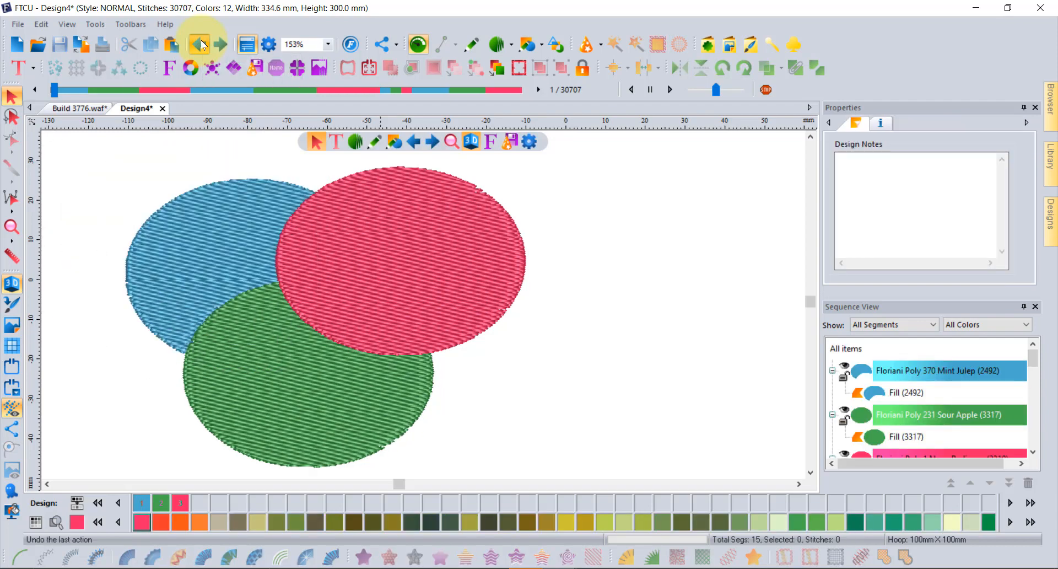
left_click(398, 263)
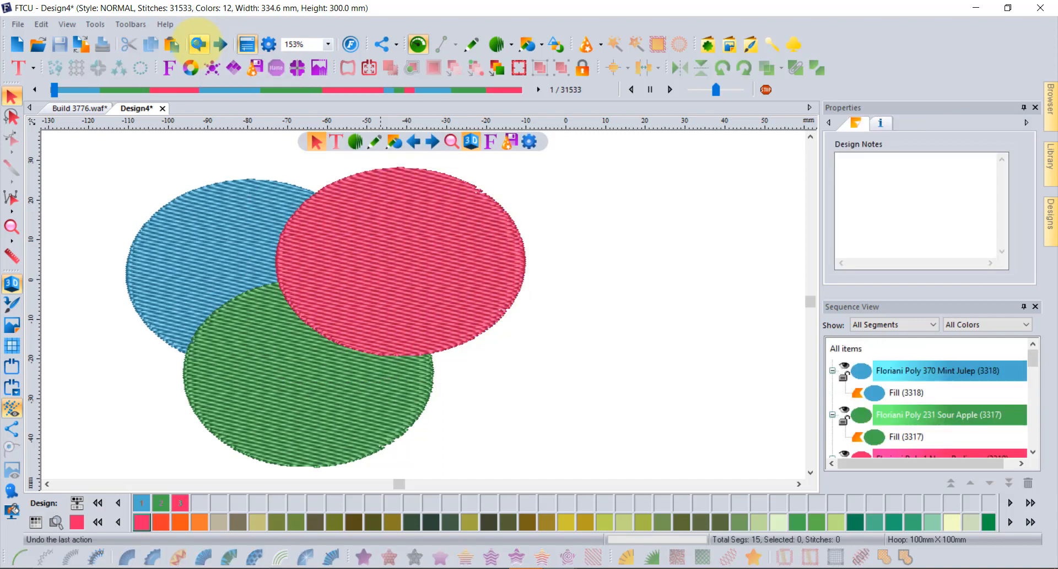
left_click(213, 222)
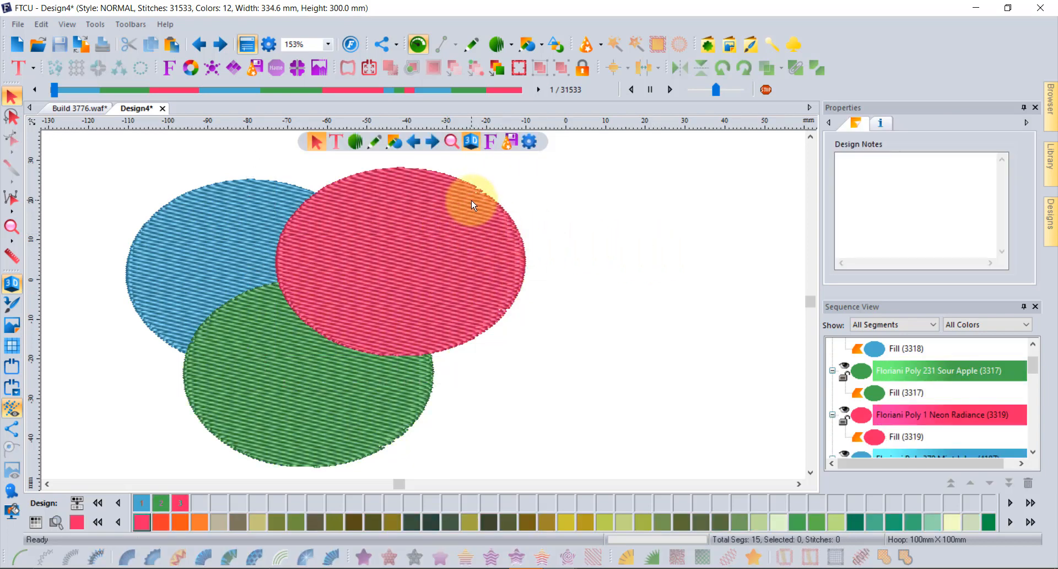
mouse_move(226, 175)
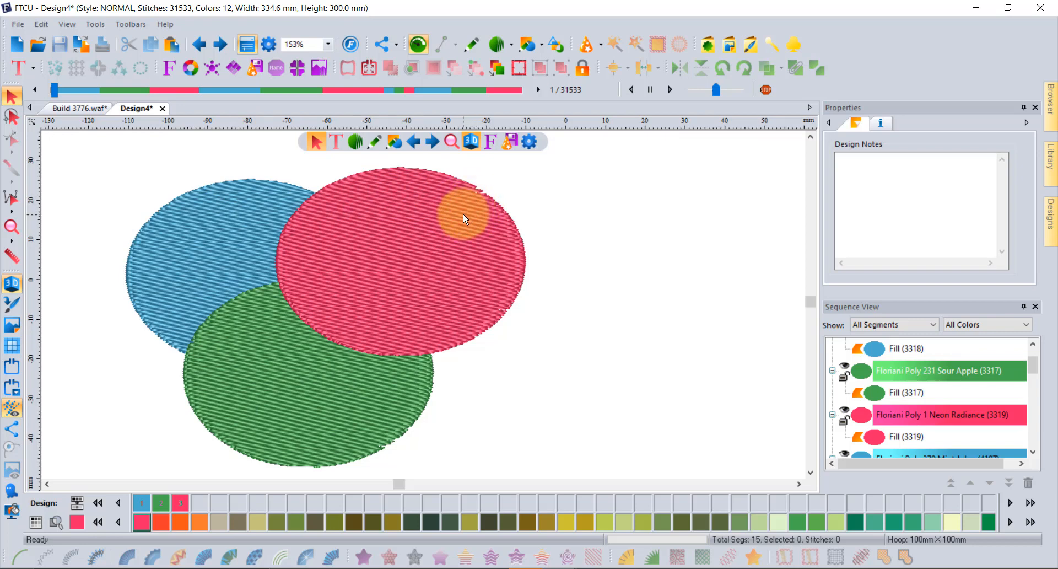
mouse_move(464, 217)
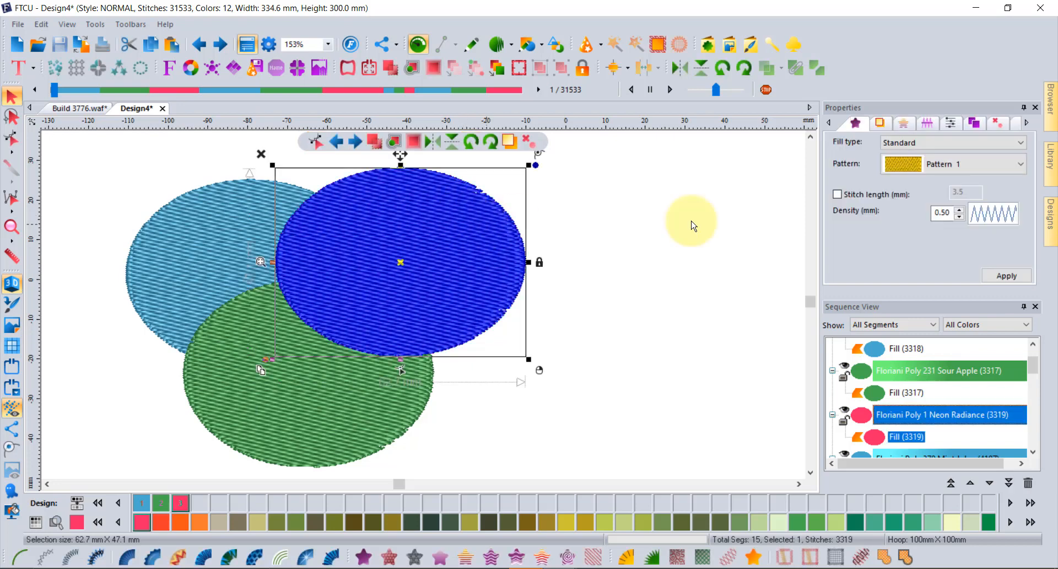
mouse_move(974, 122)
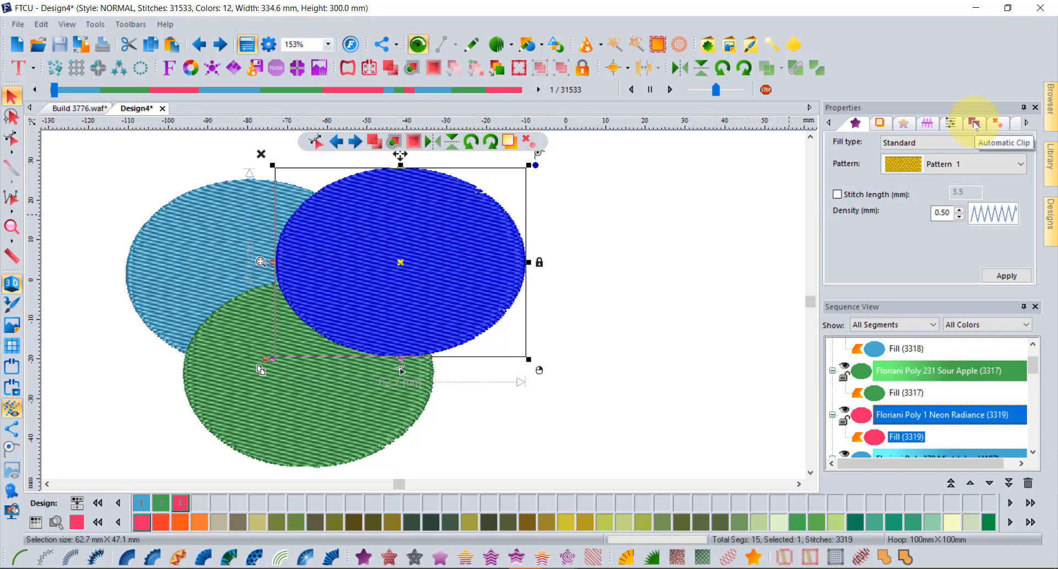
Enable Automatic Clip of overlapped stitches in segments below for the red ellipse and apply it.
left_click(974, 123)
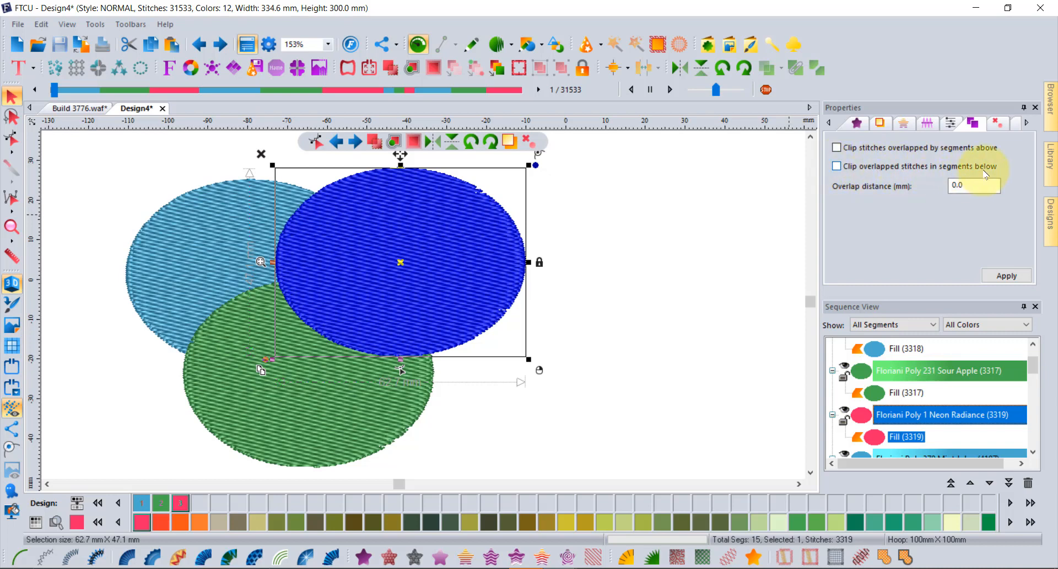
left_click(837, 166)
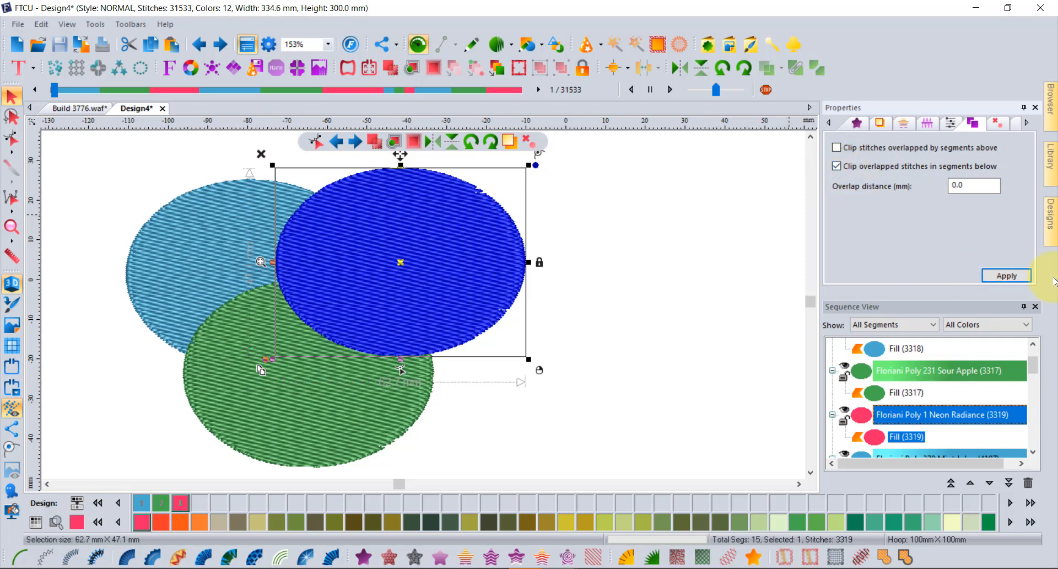
left_click(857, 123)
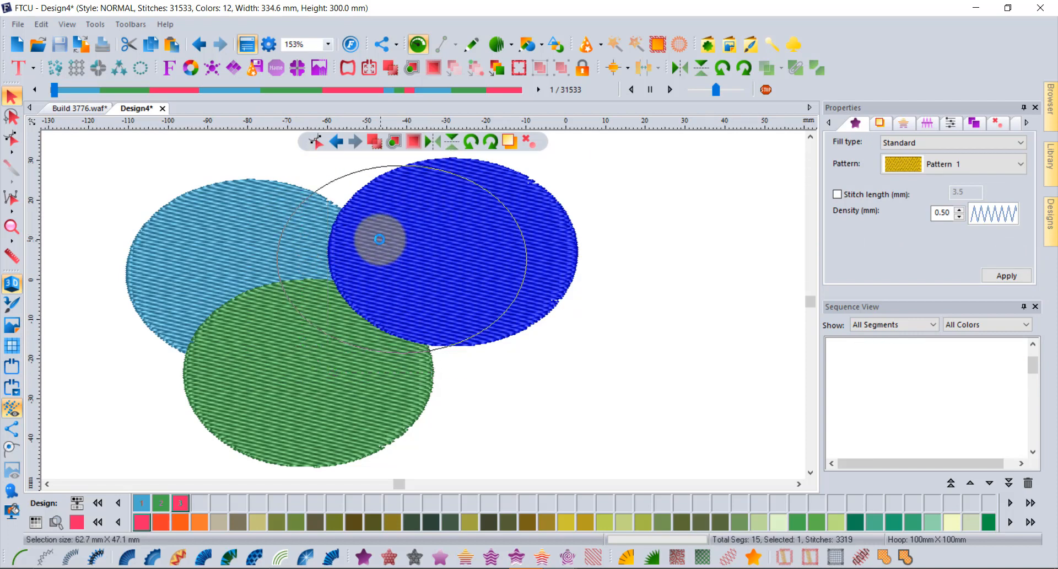
left_click(404, 236)
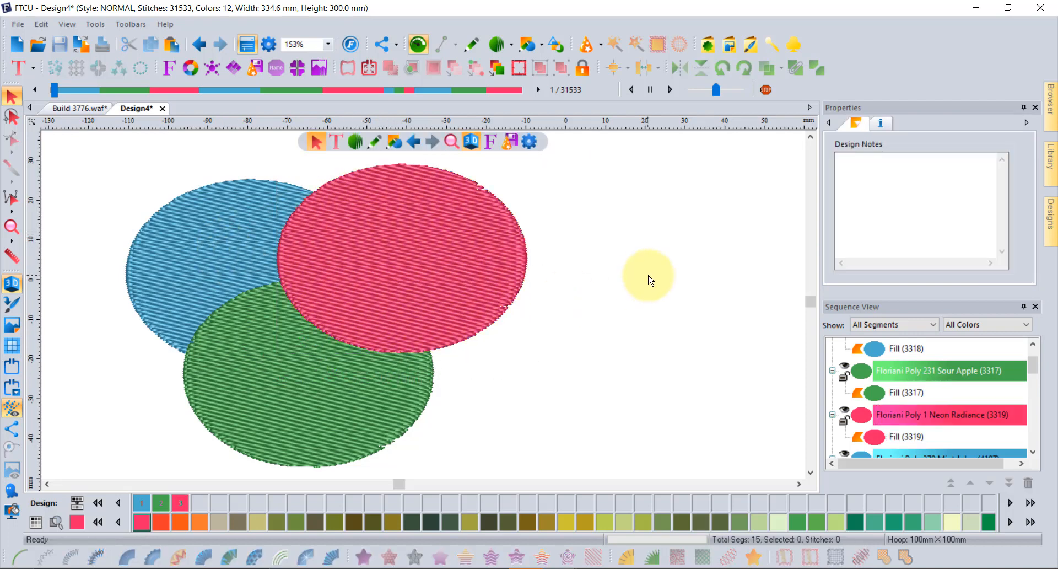
Enable 'Clip stitches overlapped by segments above' on the light blue ellipse and apply it.
left_click(216, 202)
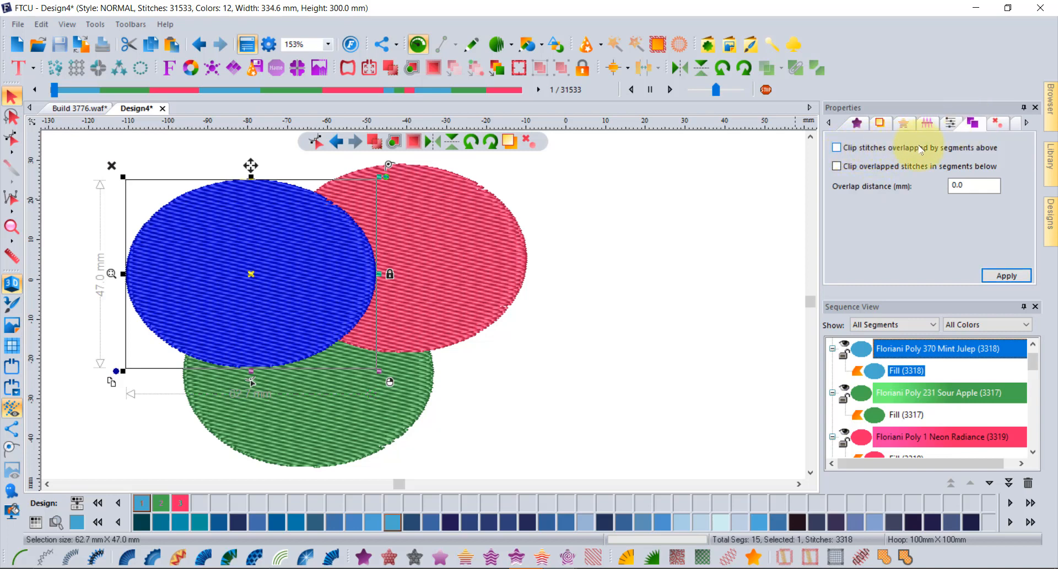
left_click(837, 148)
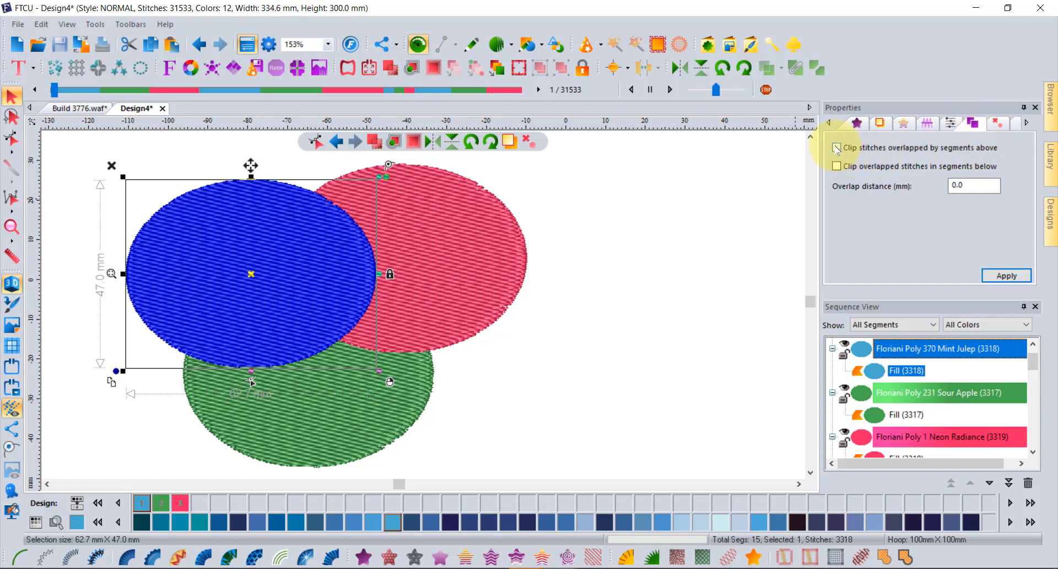
left_click(837, 146)
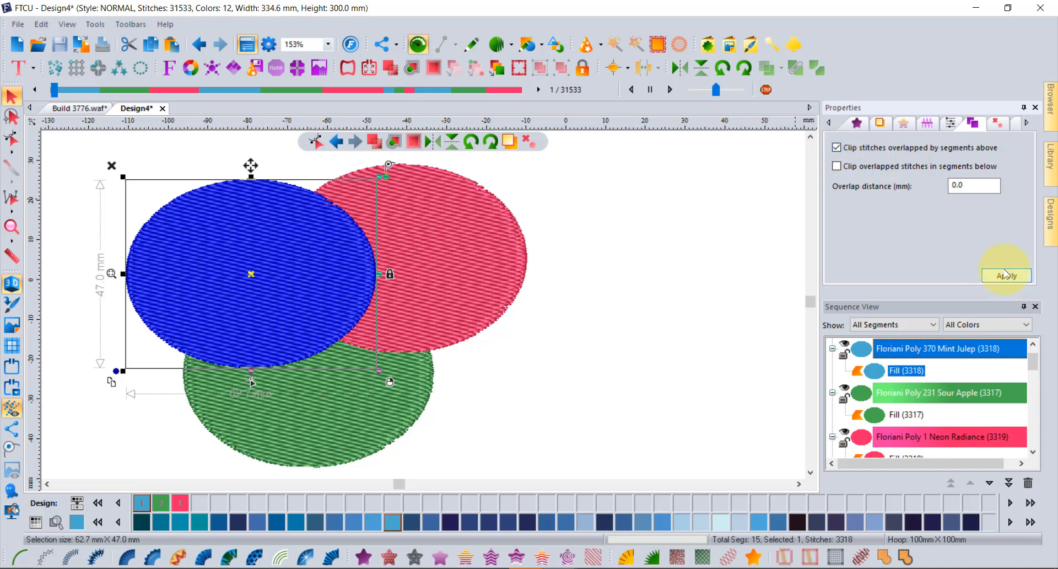
left_click(1005, 276)
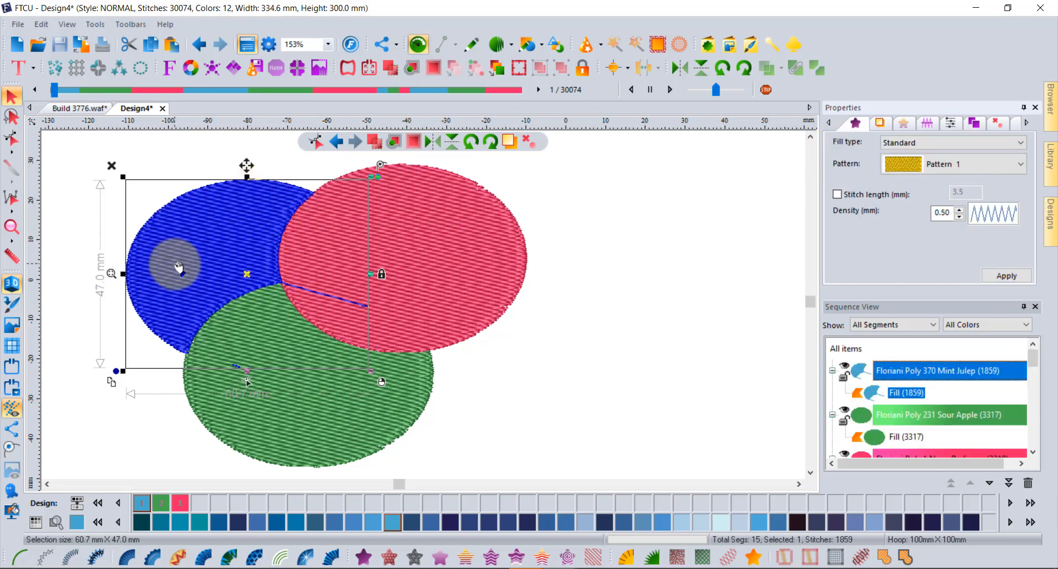
mouse_move(290, 404)
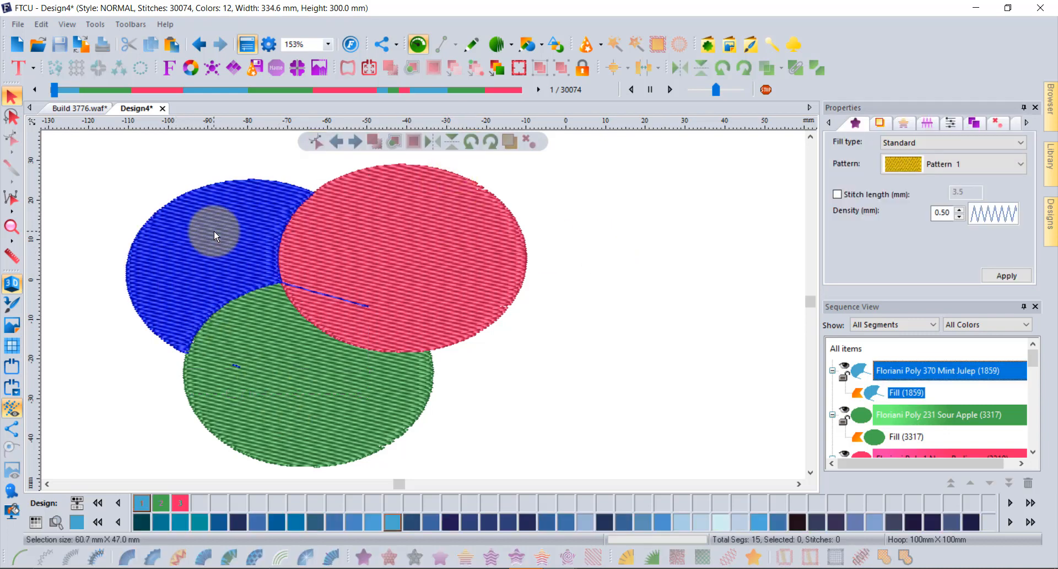
left_click(213, 230)
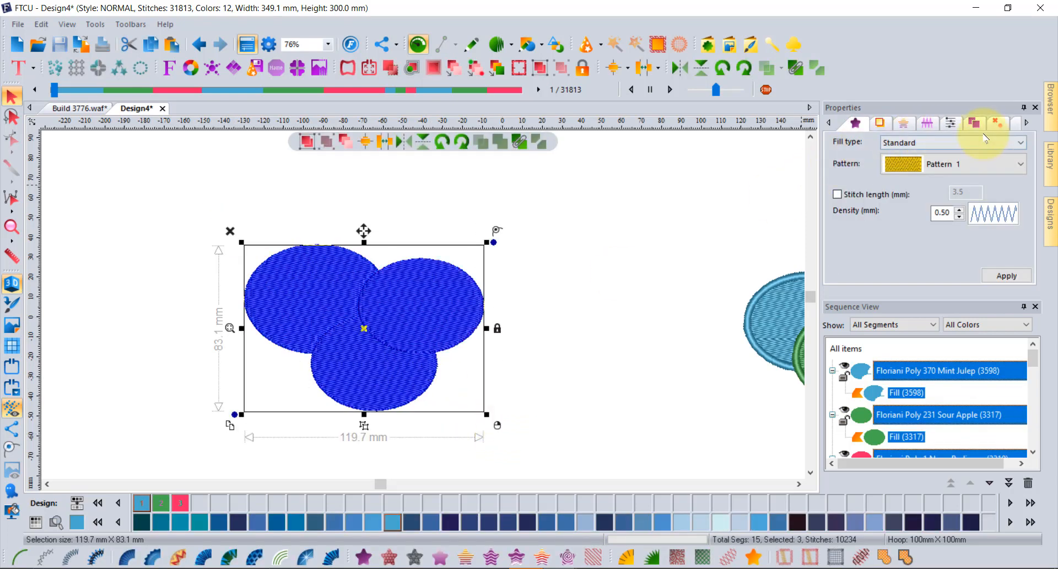
Apply clipping by segments above to all three selected ellipses of the second group.
left_click(950, 123)
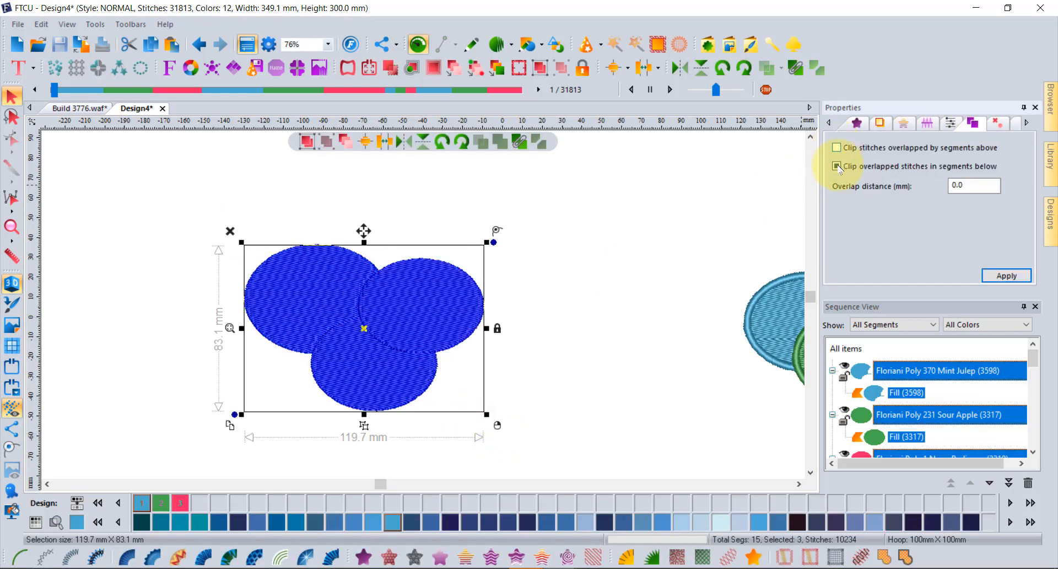
left_click(837, 147)
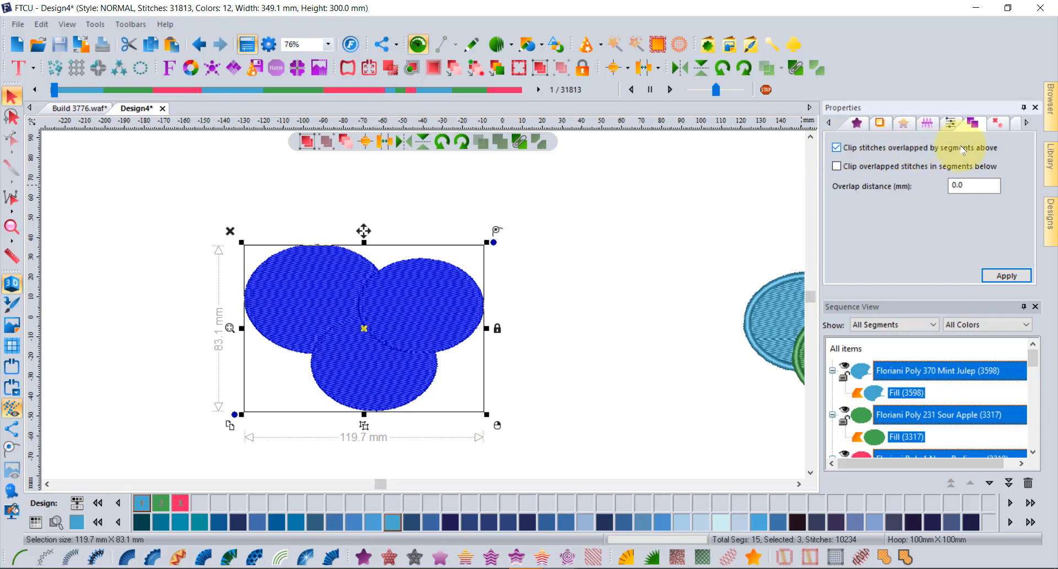
left_click(1006, 275)
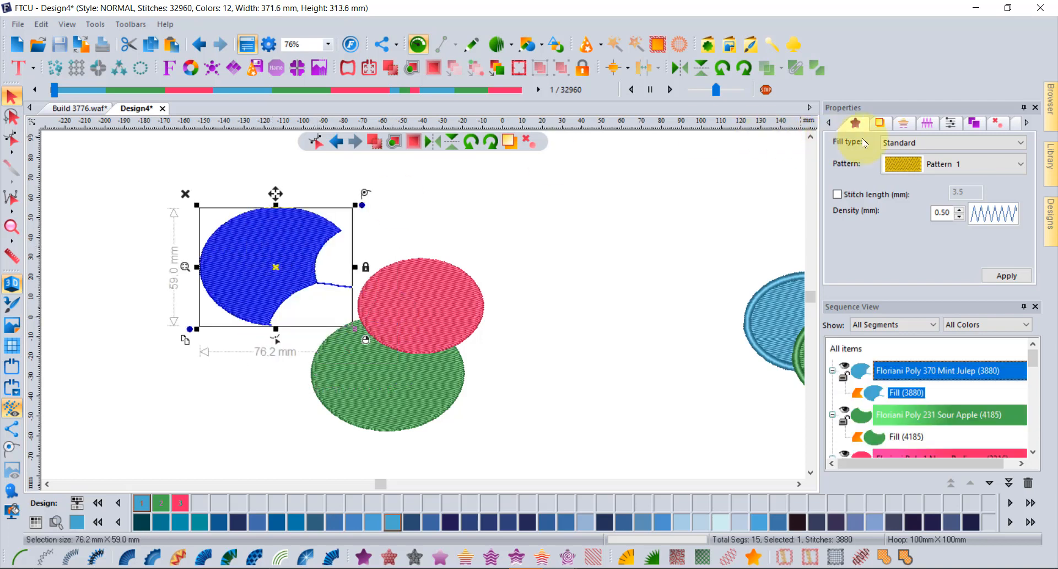
left_click(951, 122)
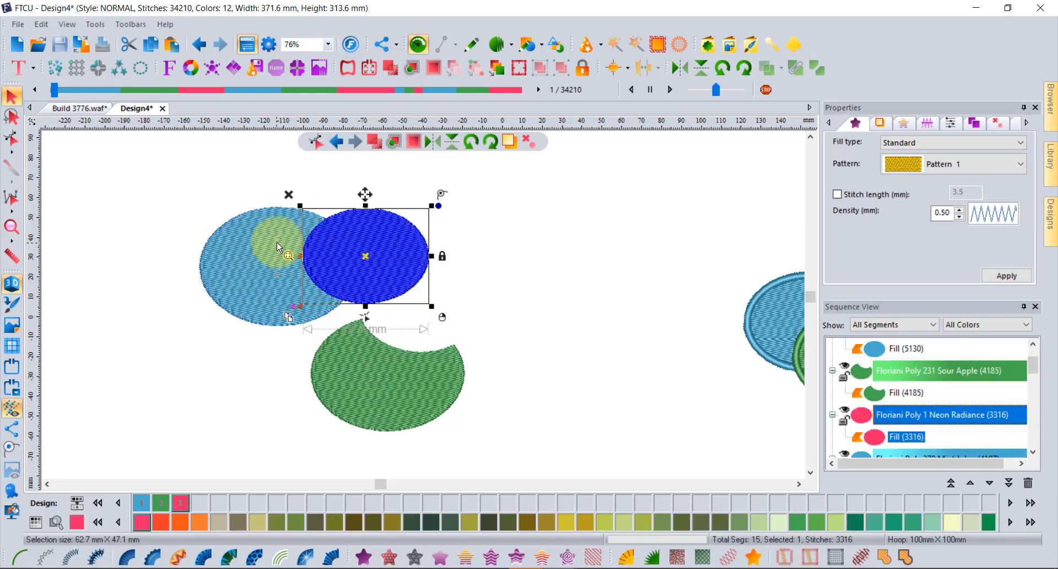
Remove the light blue stitches under the red ellipse with 0.5 mm overlap, leaving a 5,558-stitch crescent.
right_click(388, 233)
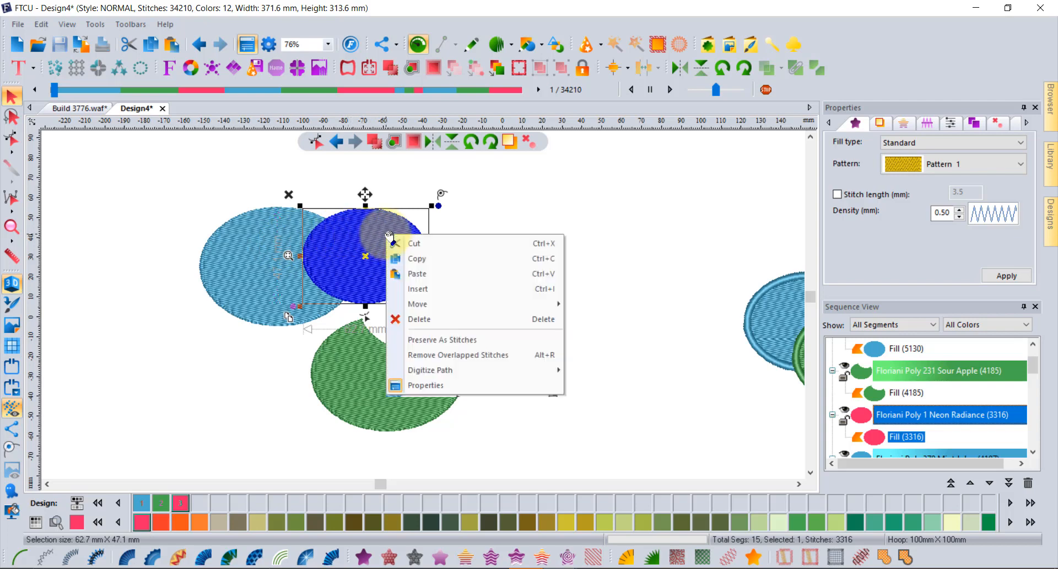
left_click(458, 354)
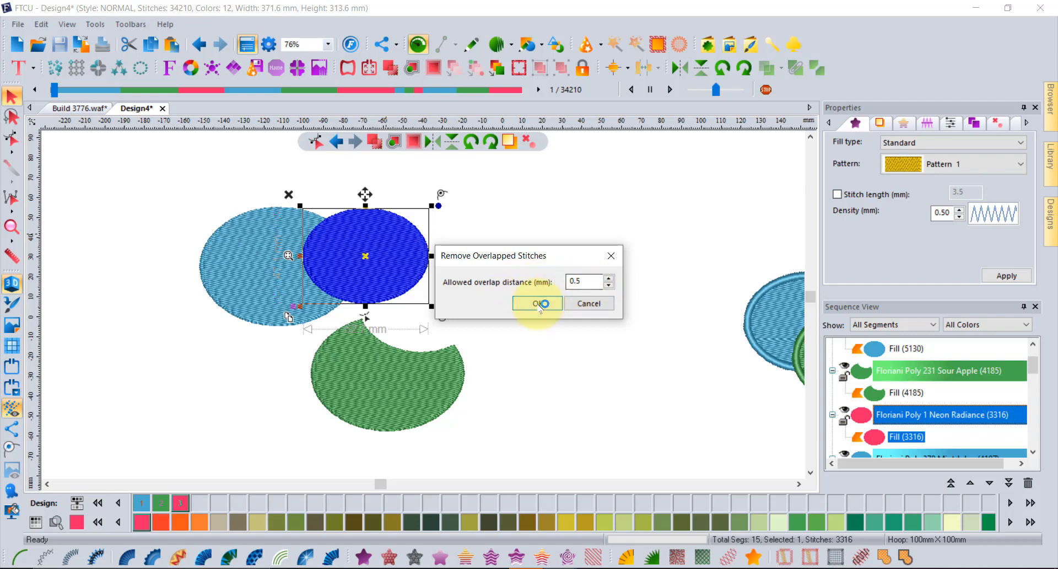
left_click(537, 303)
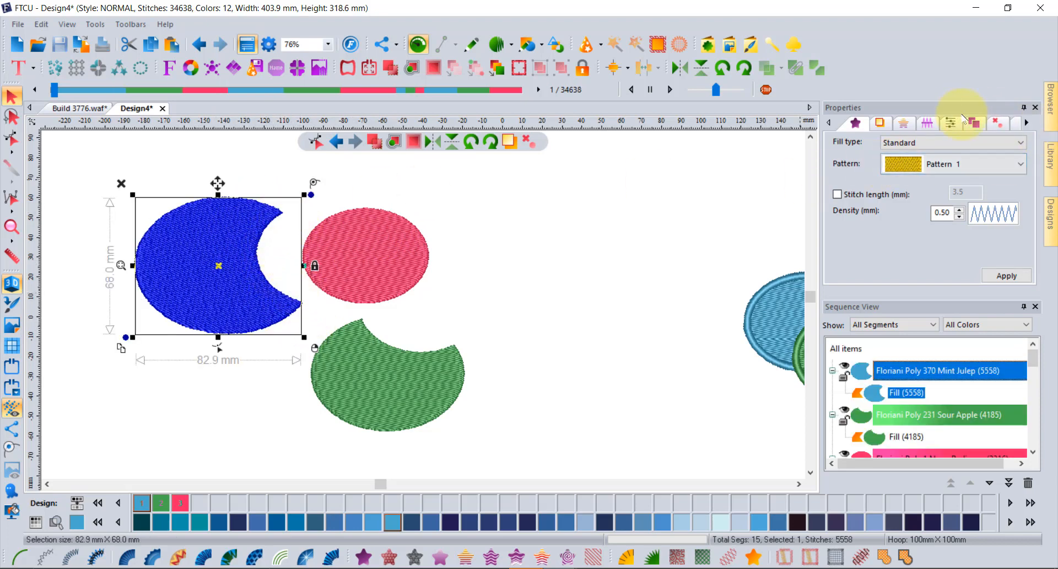
Apply Auto Clip by segments above to the green ellipse, bringing the design to 34,329 stitches.
left_click(950, 123)
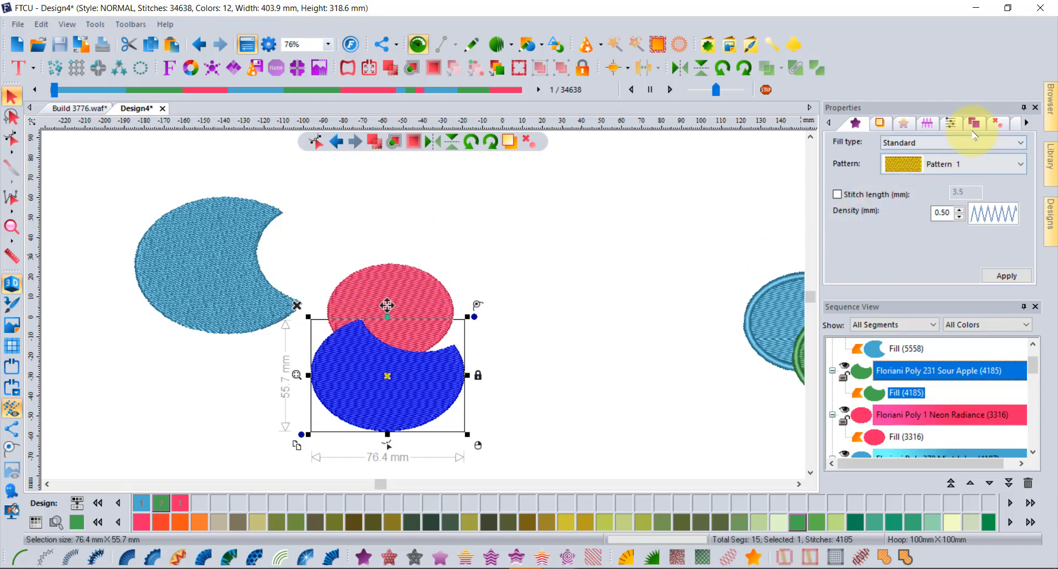
left_click(973, 122)
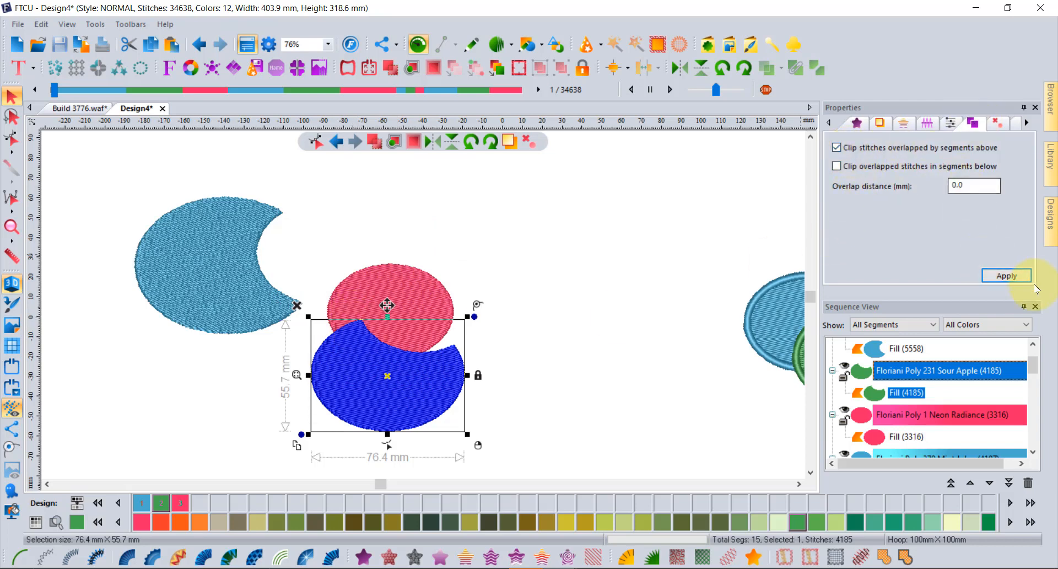
left_click(1007, 276)
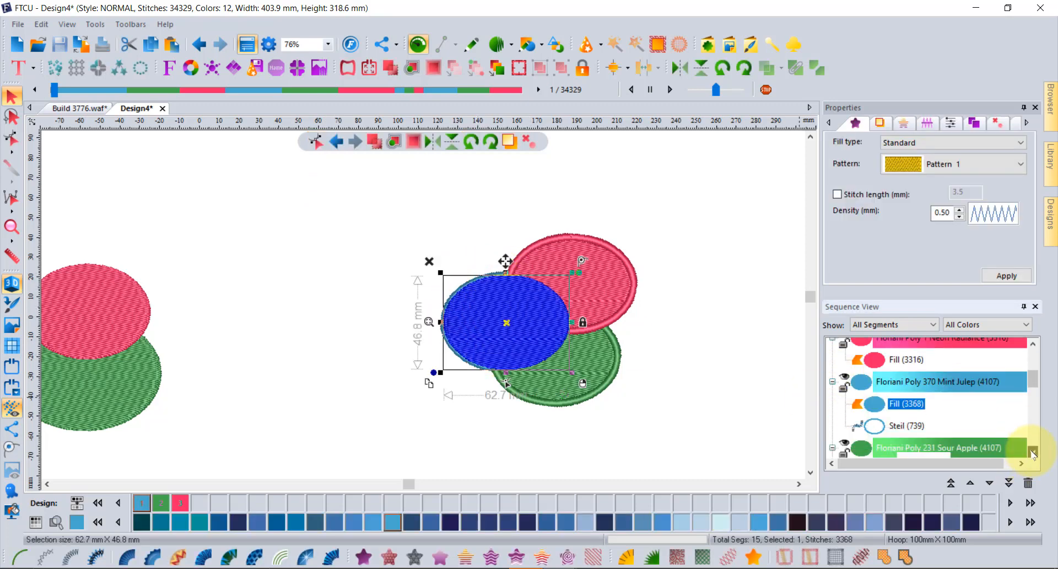
Clip stitches overlapped by segments above on the selected rings and apply.
left_click(906, 415)
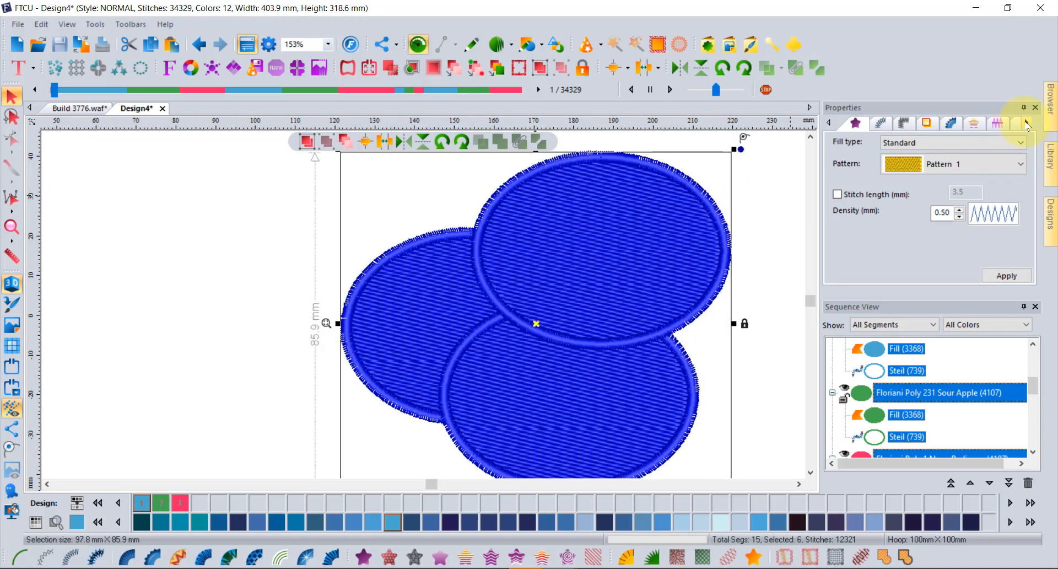
left_click(999, 123)
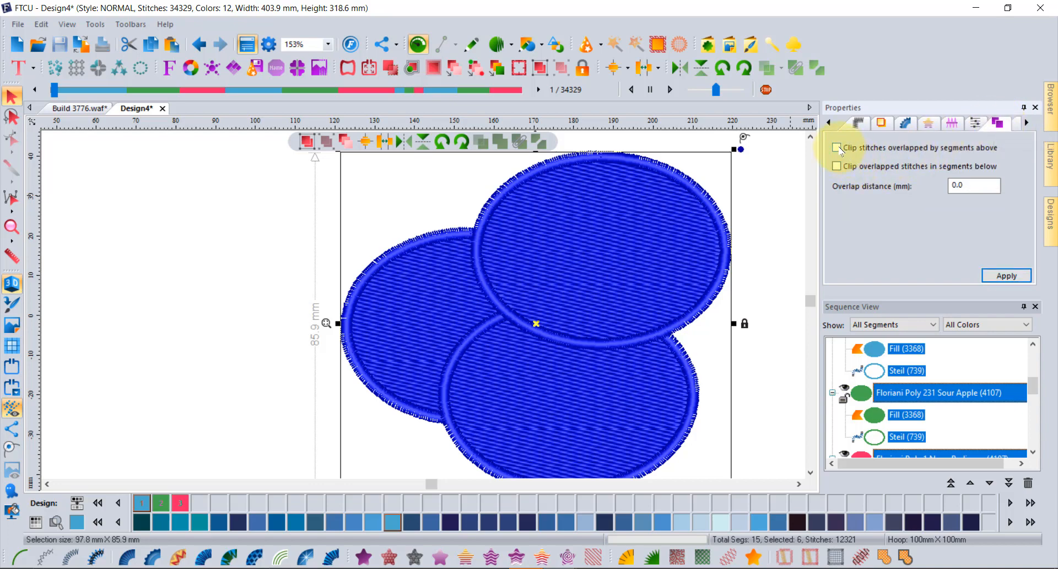
left_click(837, 148)
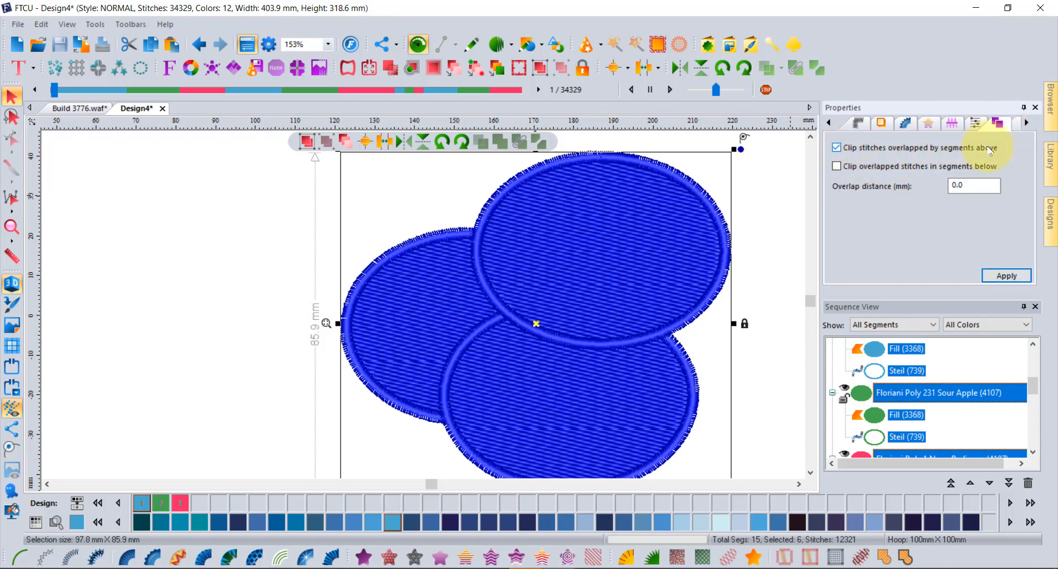
left_click(1005, 276)
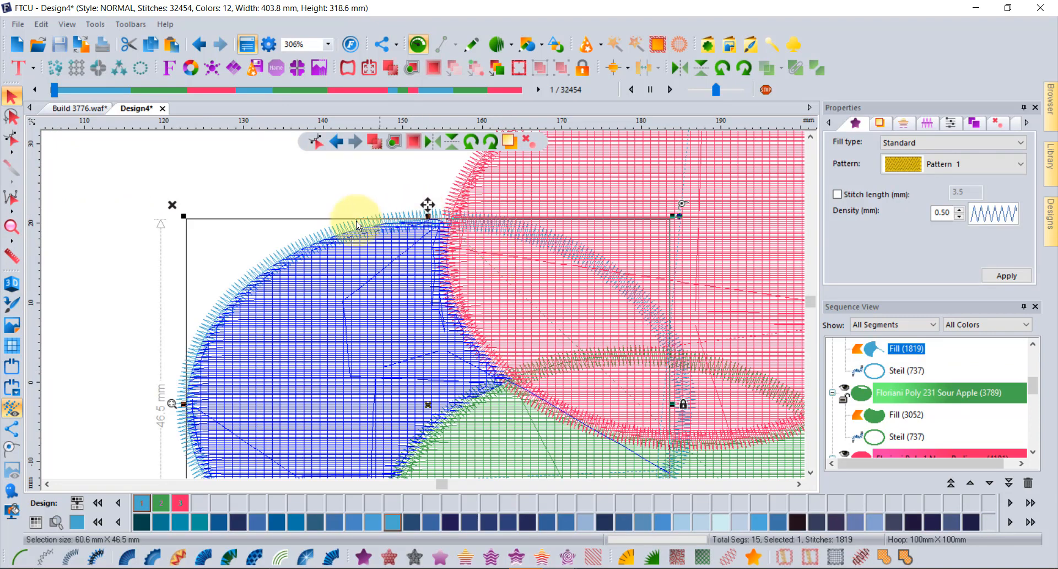
Clip stitches overlapped by segments below on the ellipses and apply, reaching 31,932 stitches.
left_click(907, 371)
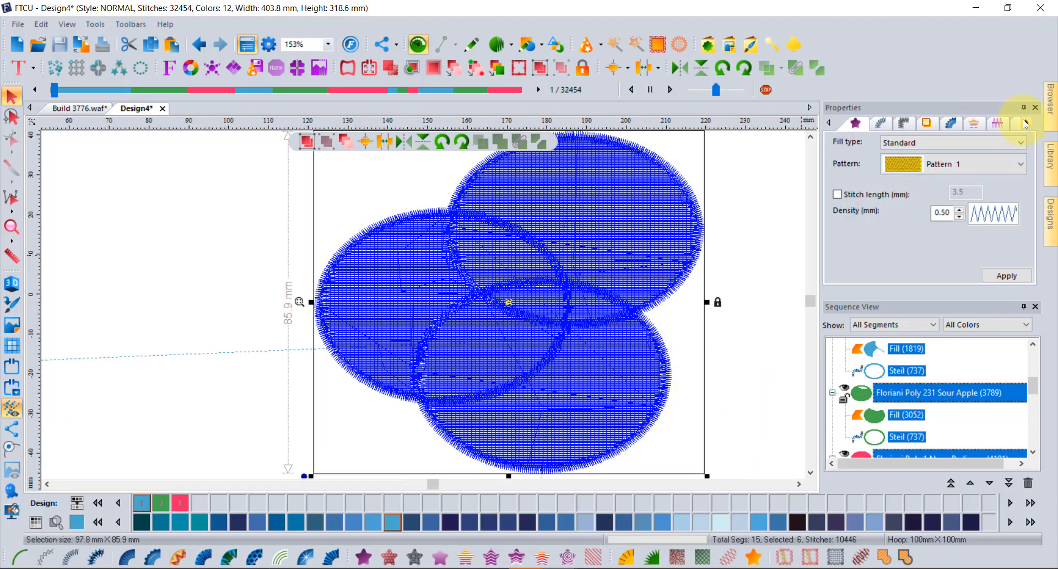
left_click(1023, 123)
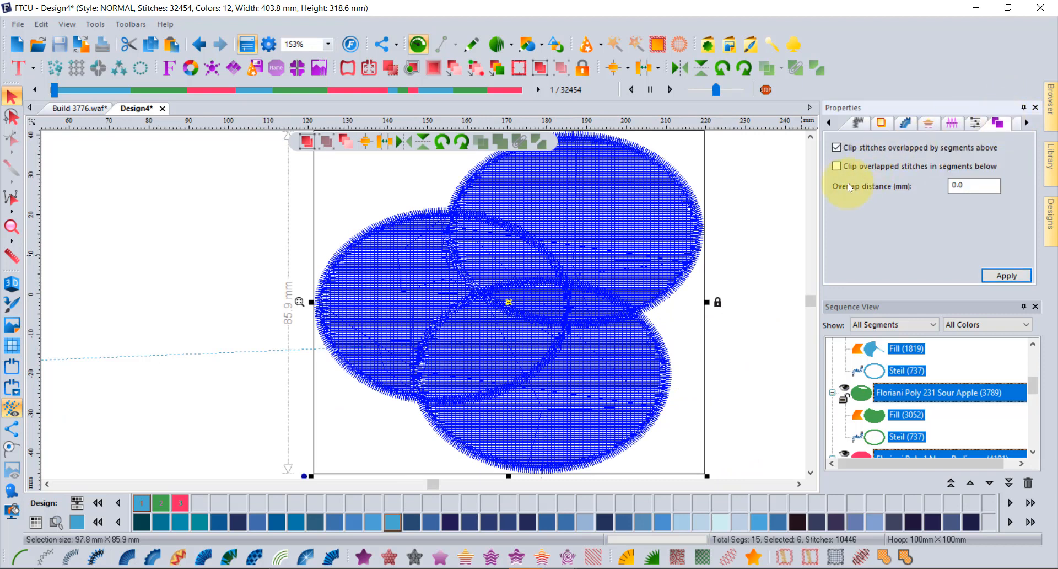
left_click(837, 166)
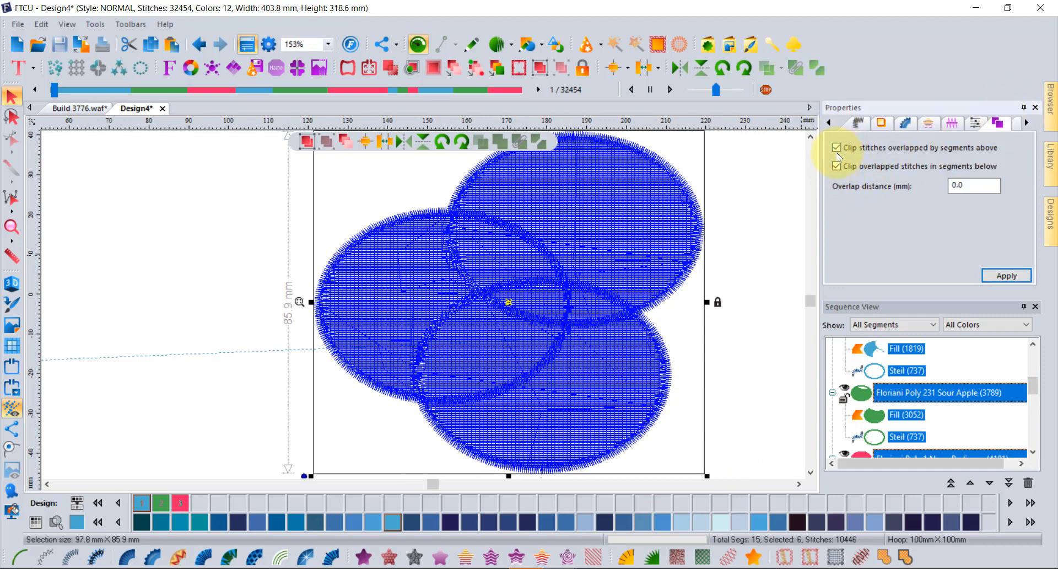
left_click(1007, 276)
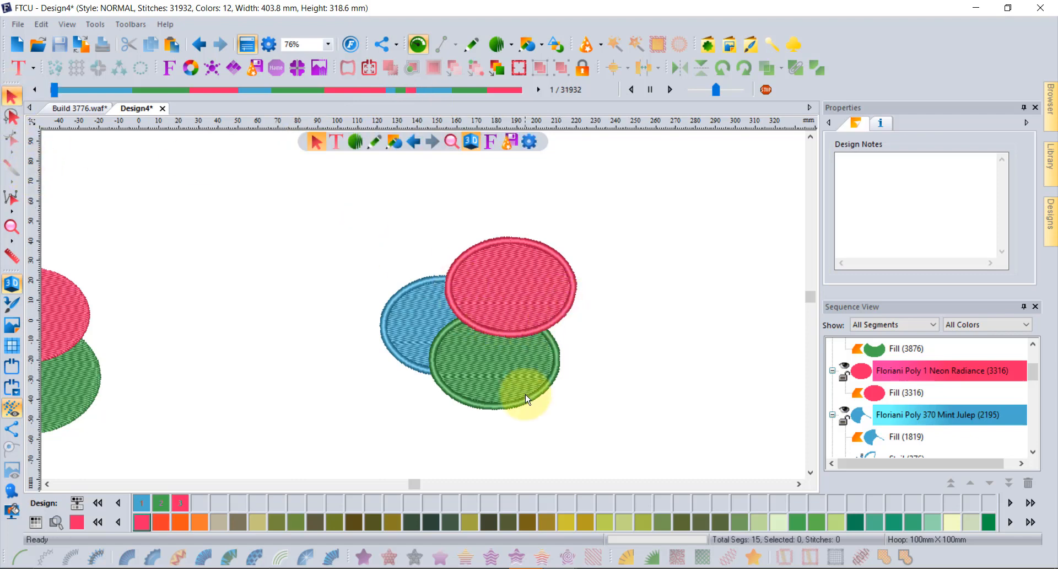
Undo the previous clipping and reselect the three ellipses without applying a clip.
left_click(492, 363)
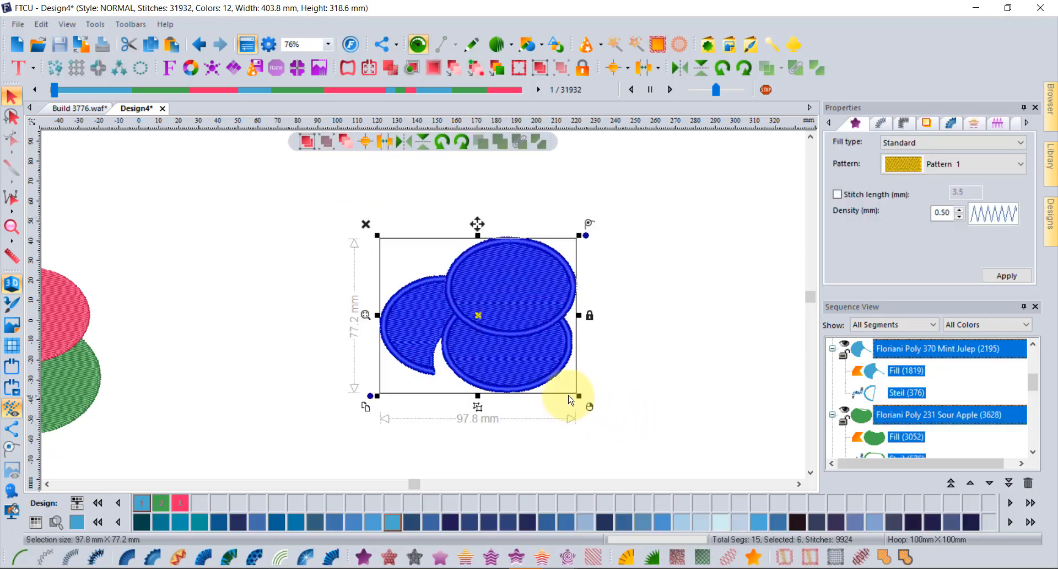
mouse_move(566, 395)
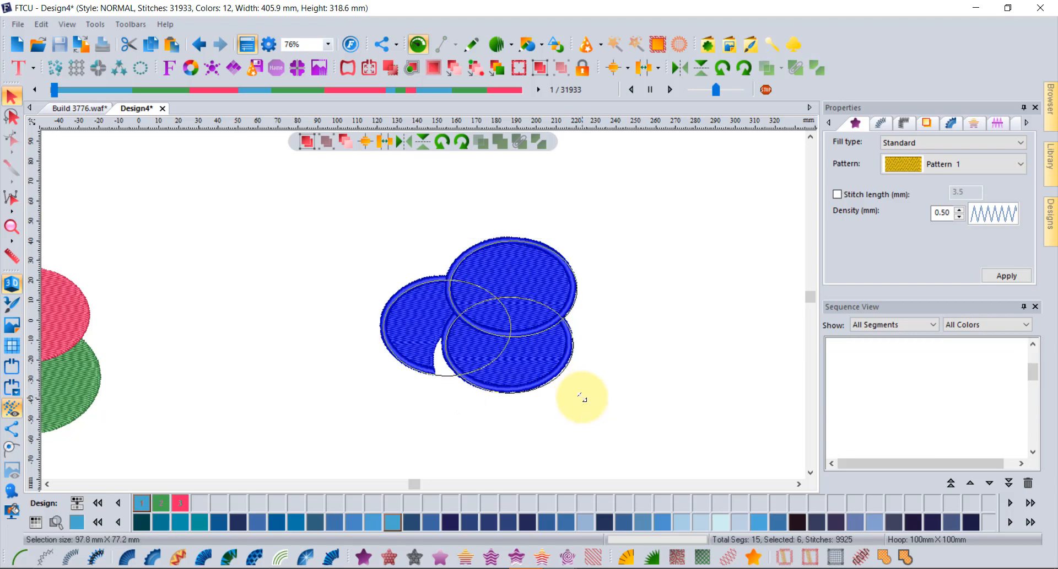
left_click(480, 317)
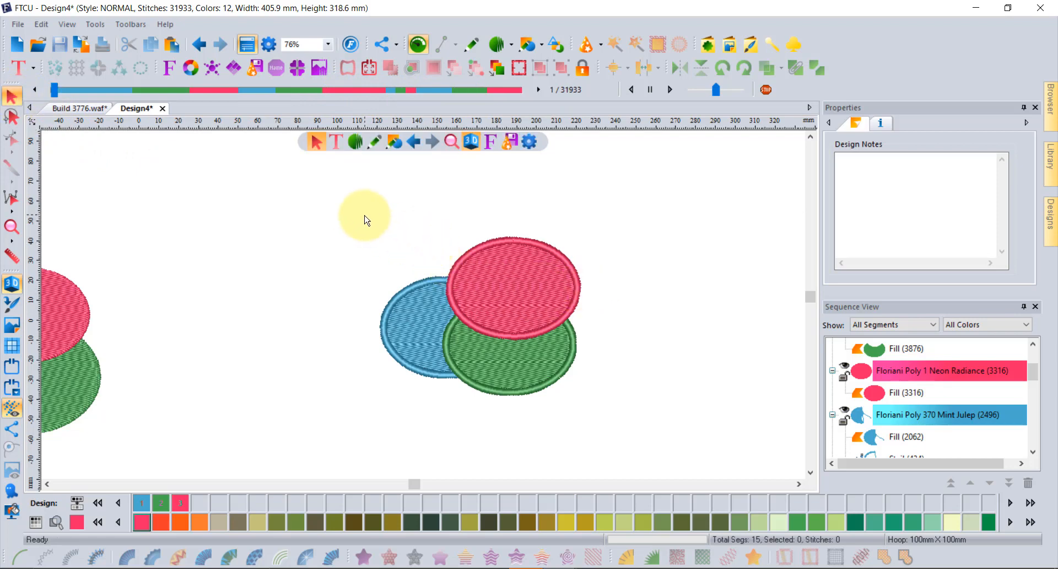
left_click_drag(365, 210, 614, 385)
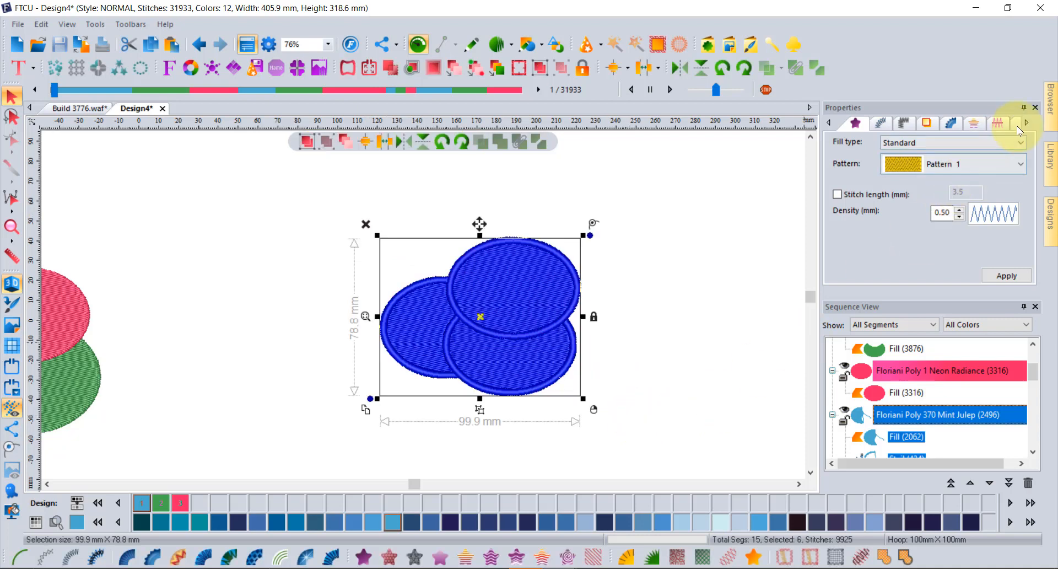
left_click(998, 122)
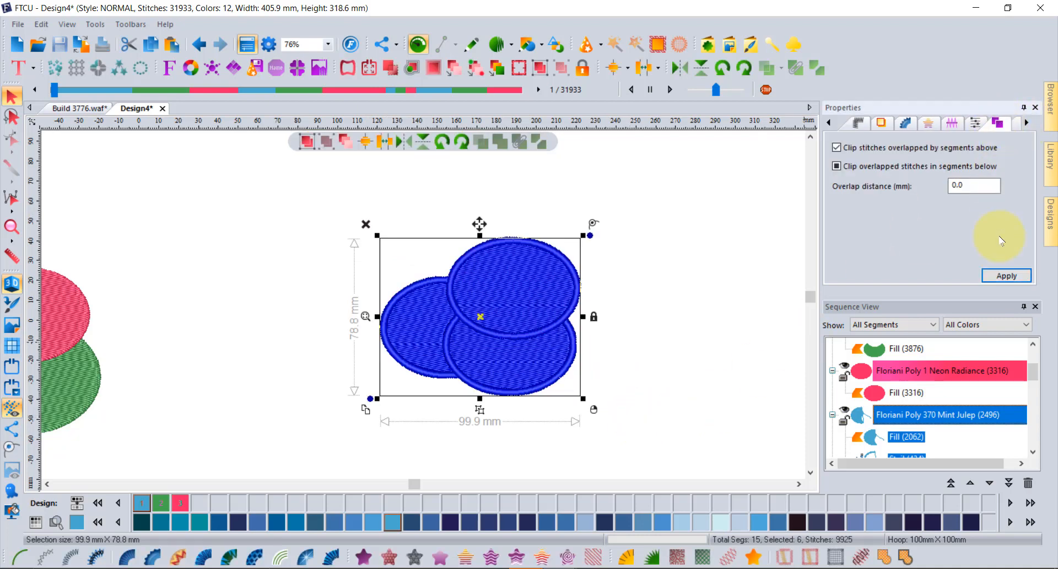
left_click(1007, 276)
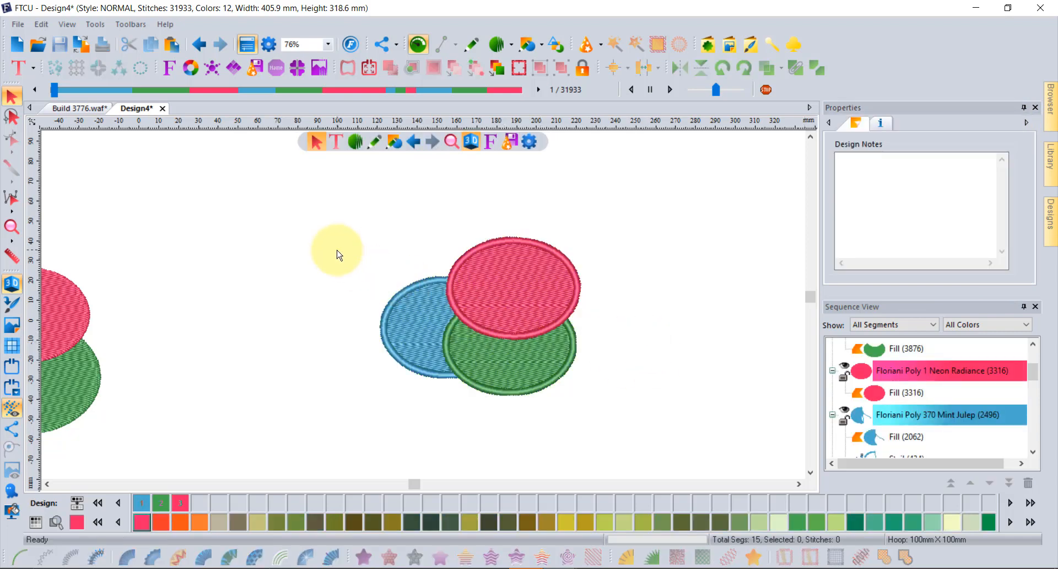
Clip the blue ellipse's stitches hidden under the others, cutting it to 1,829 stitches.
left_click(419, 324)
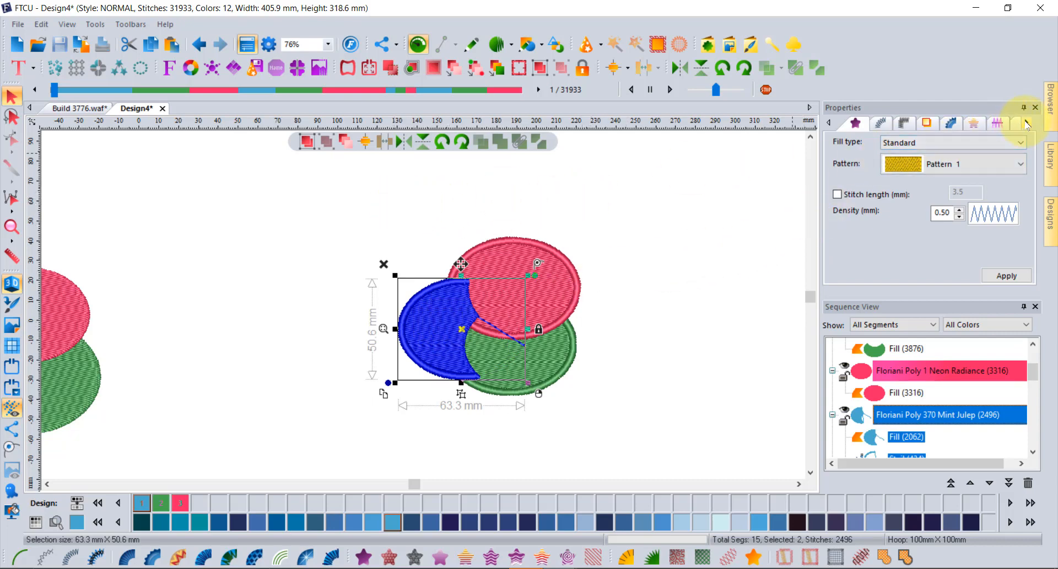
left_click(1026, 122)
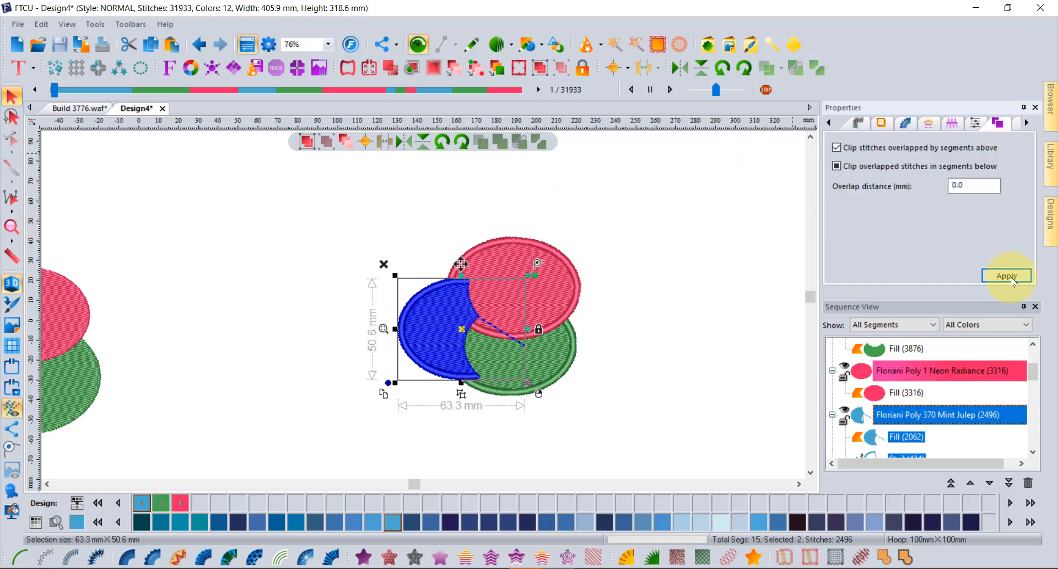
left_click(1007, 275)
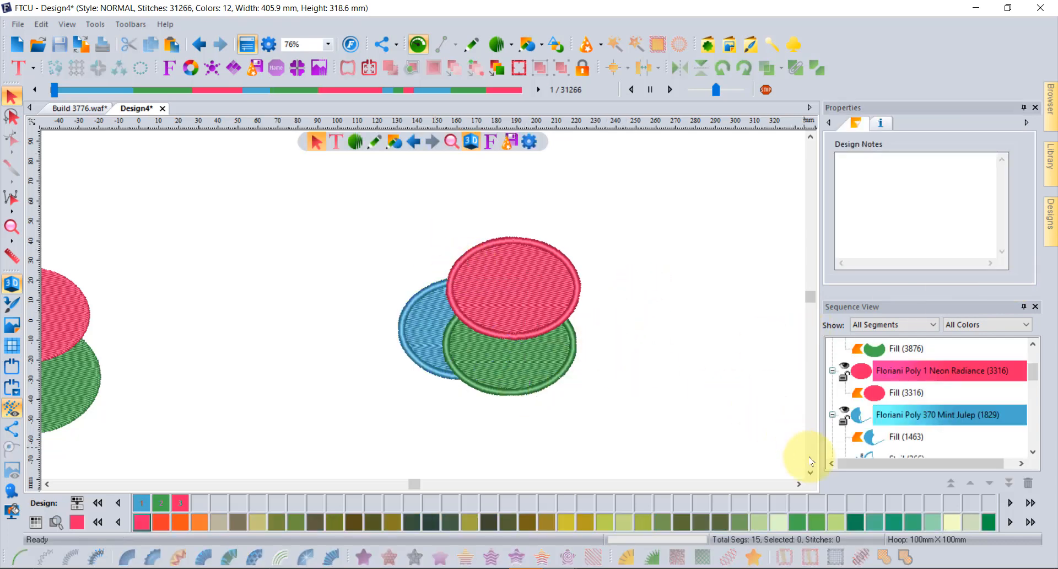
scroll("down", 3)
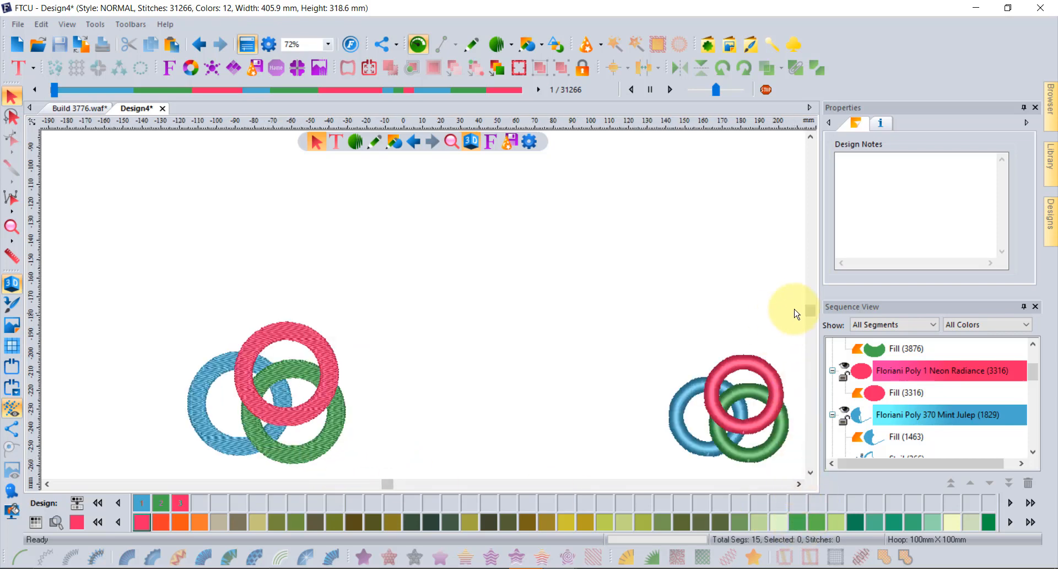
Clip the first interlocking rings' stitches covered by segments above, reaching 30,383 stitches.
left_click(729, 404)
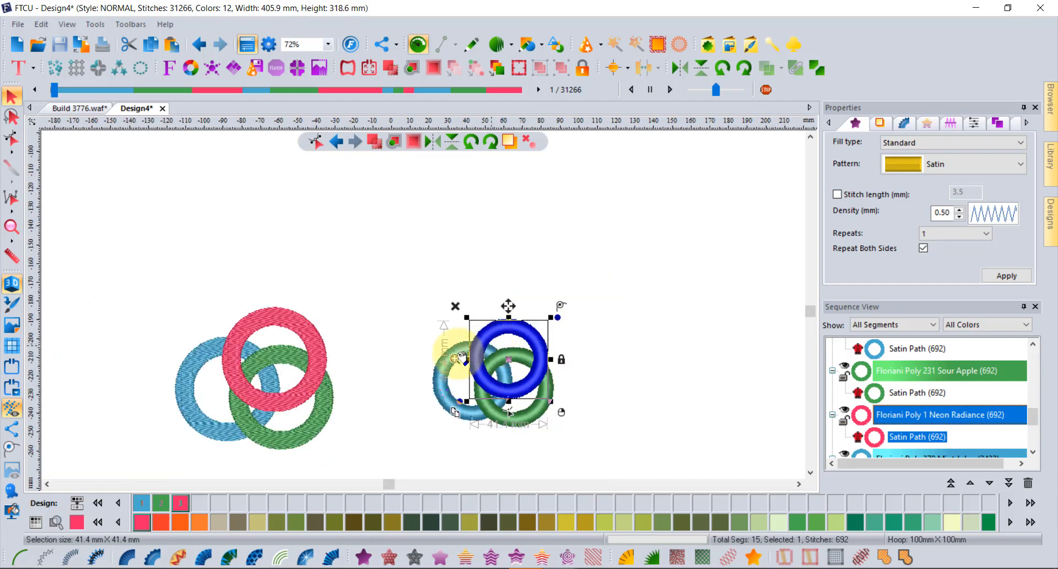
mouse_move(608, 482)
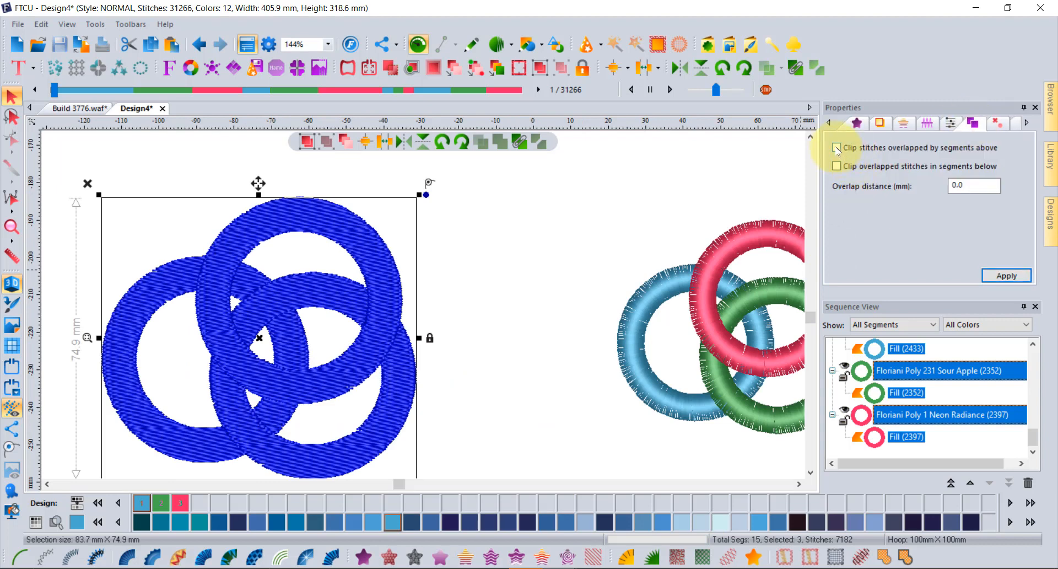
left_click(837, 146)
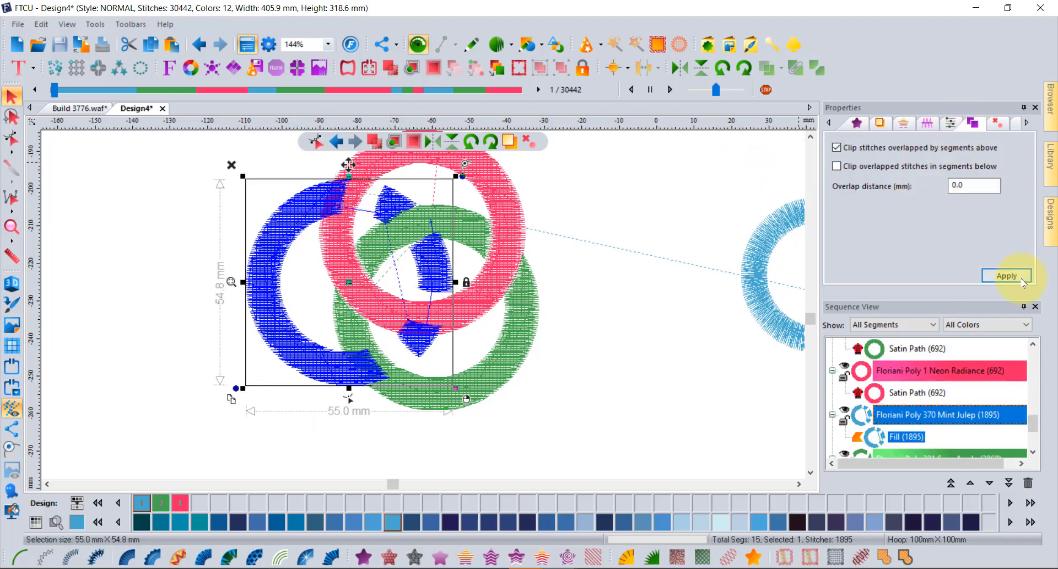
left_click(1007, 276)
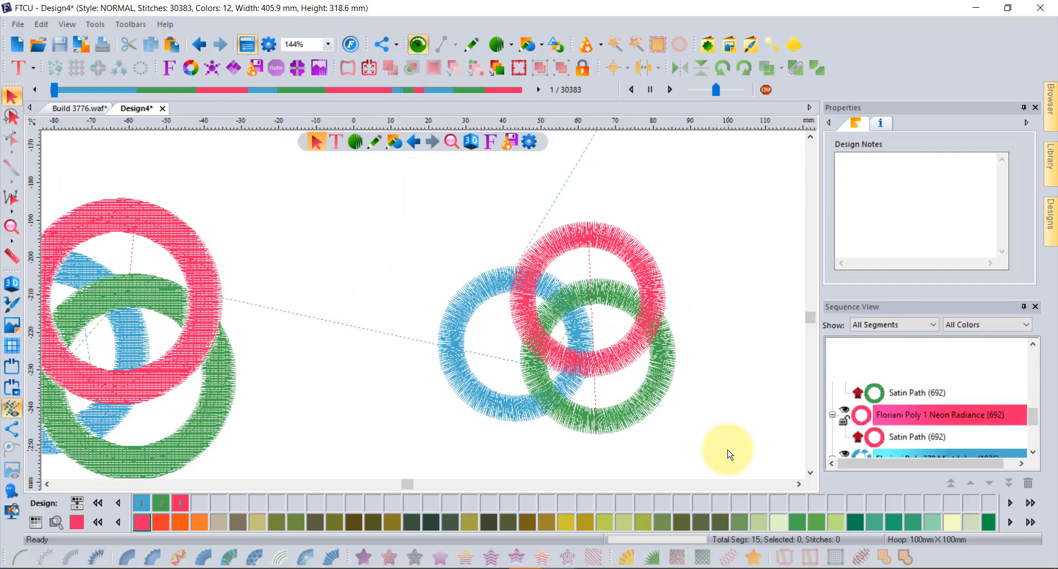
Clip the second ring set's stitches overlapped above and below, totaling 30,305 stitches.
left_click(998, 123)
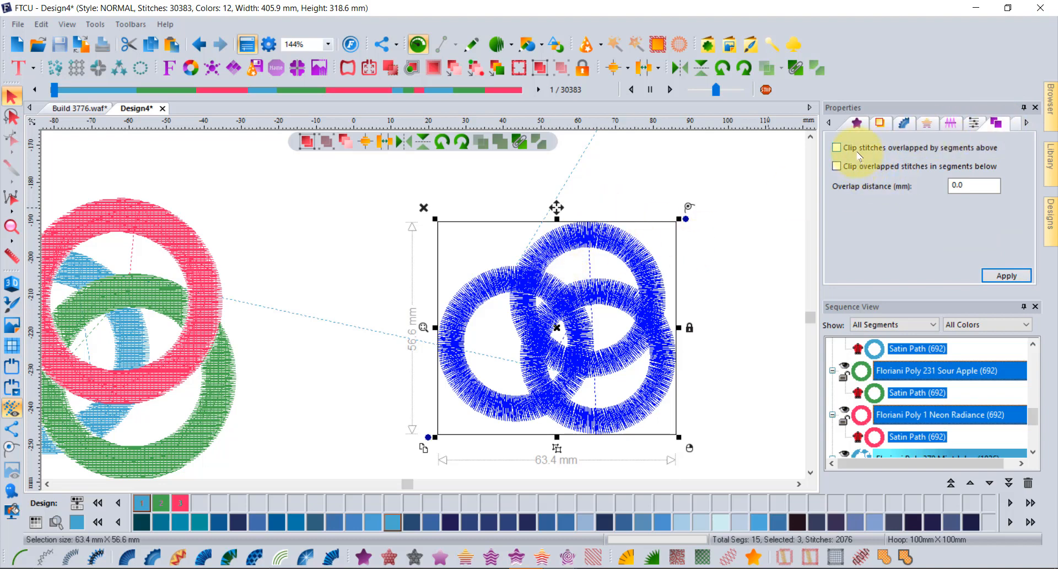
left_click(837, 147)
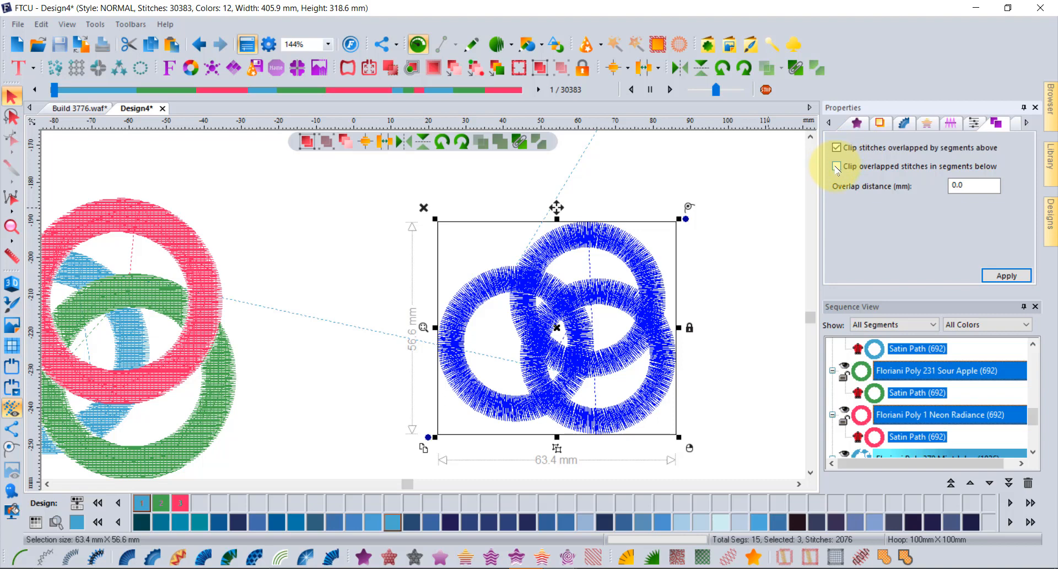
left_click(837, 166)
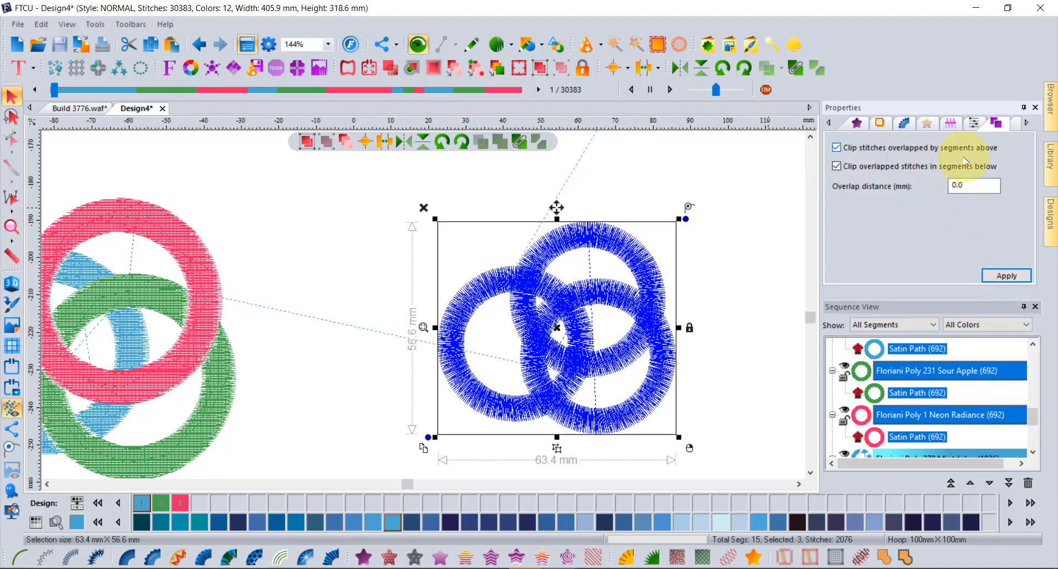
left_click(1006, 275)
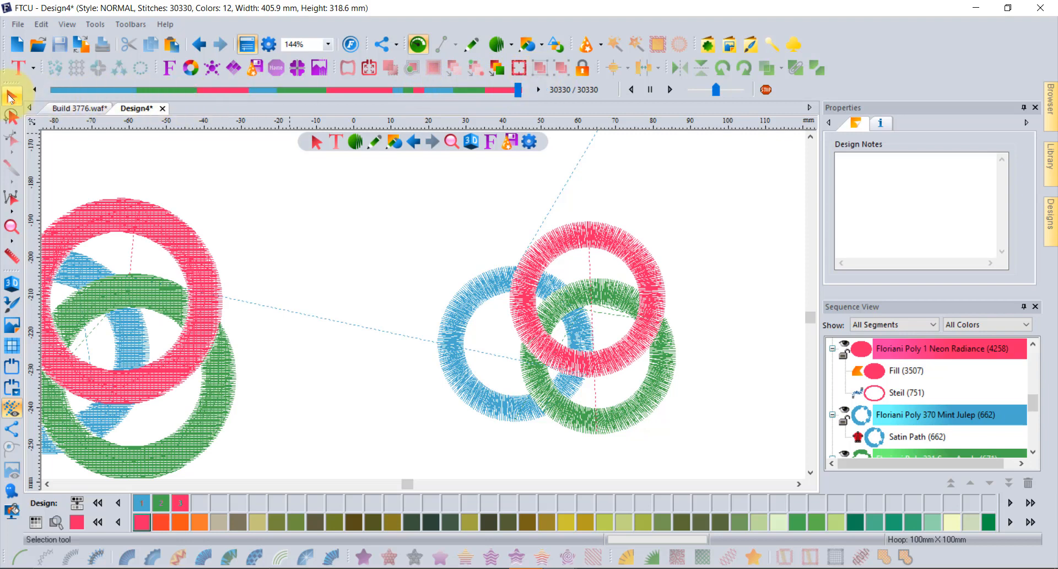
Zoom out and make Build 3776.waf the active design.
left_click(918, 437)
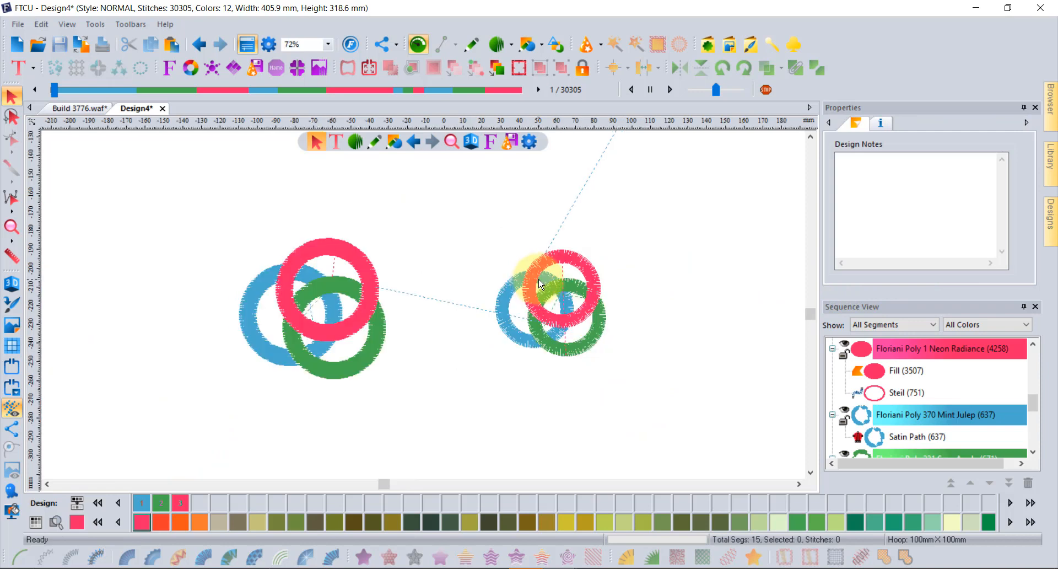
left_click(76, 108)
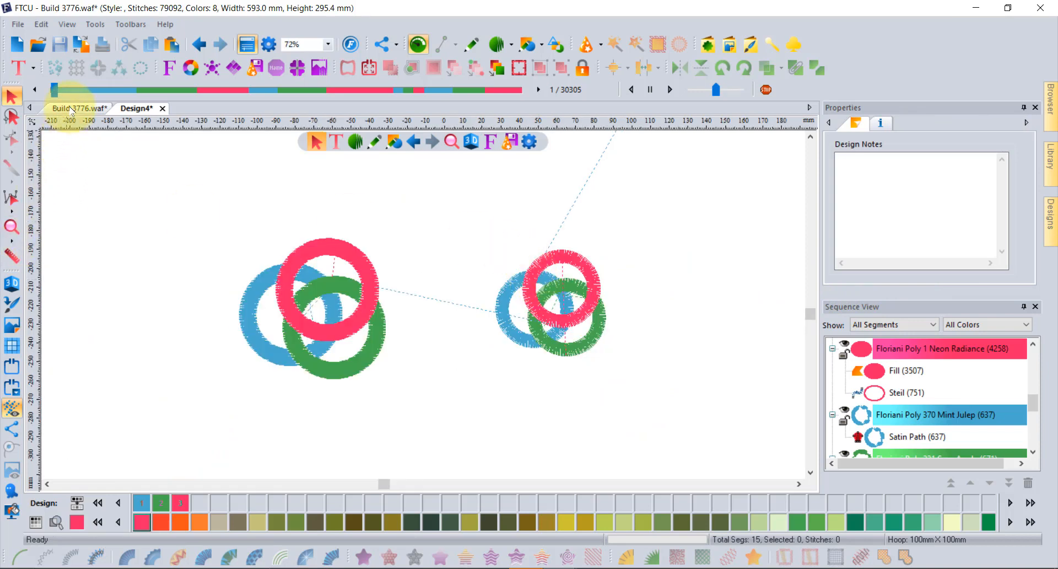